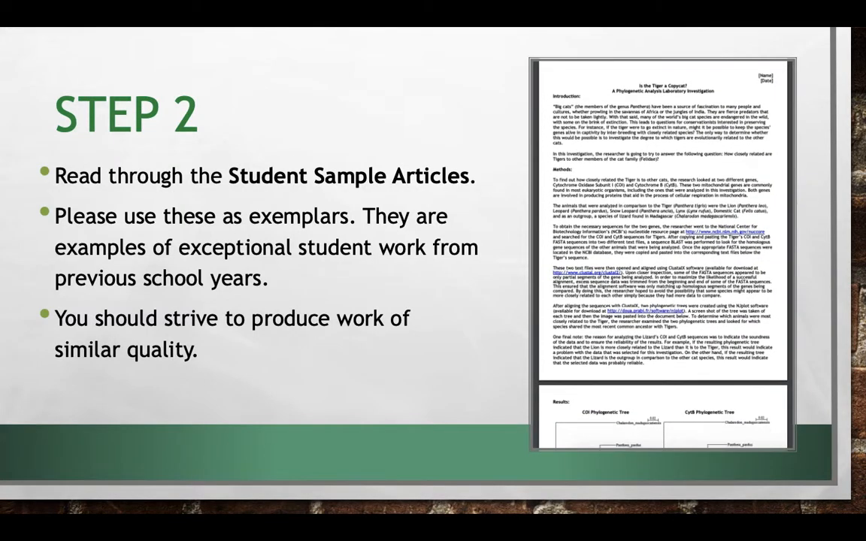
Step: Scroll through the results and return to the armadillo species search
scroll(down, 3)
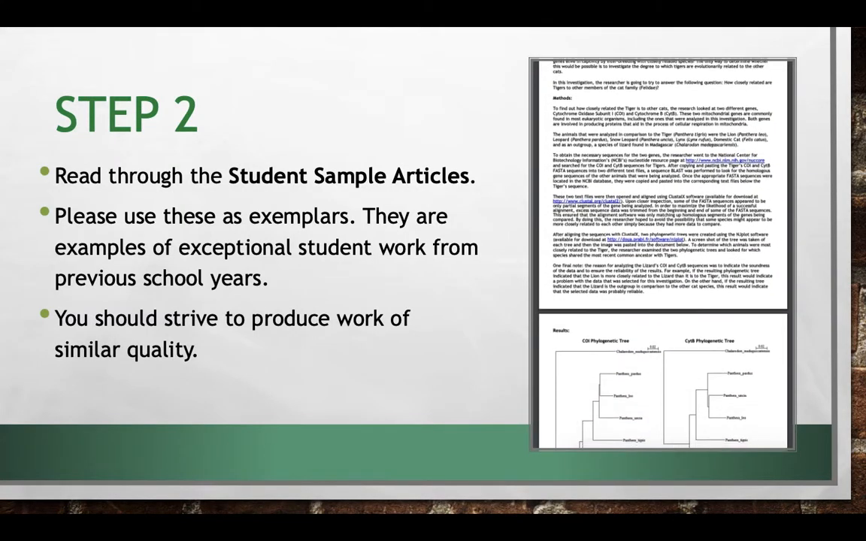
scroll(down, 3)
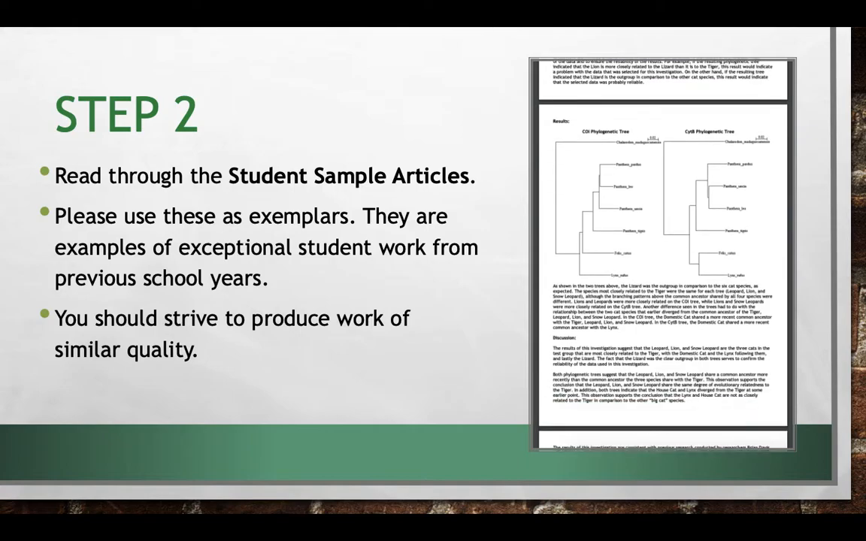
scroll(down, 3)
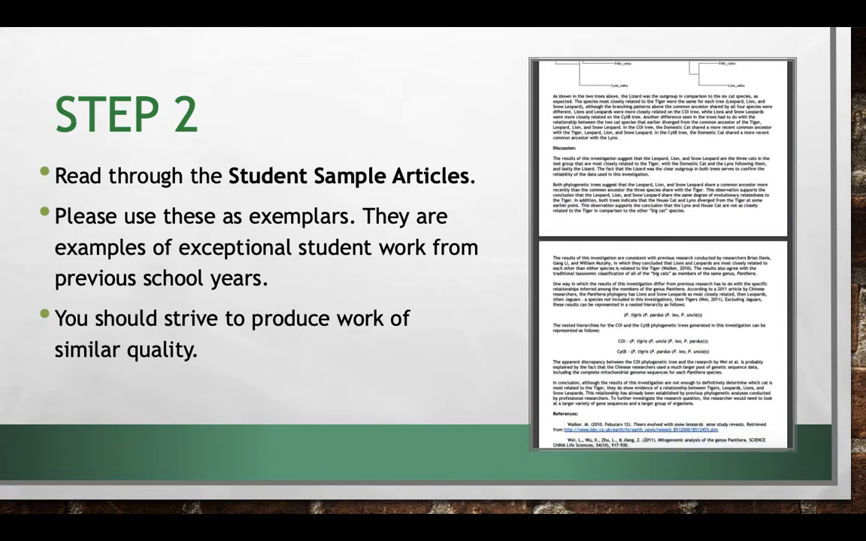
scroll(down, 3)
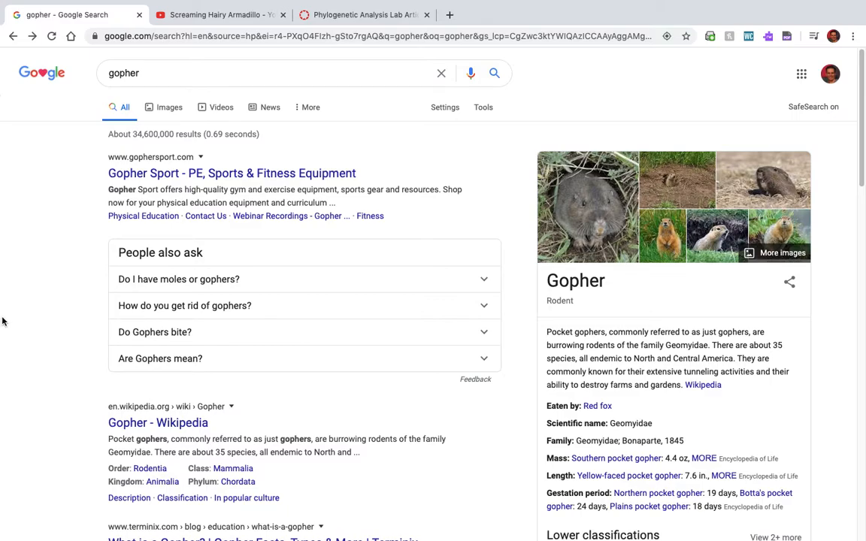
mouse_move(32, 36)
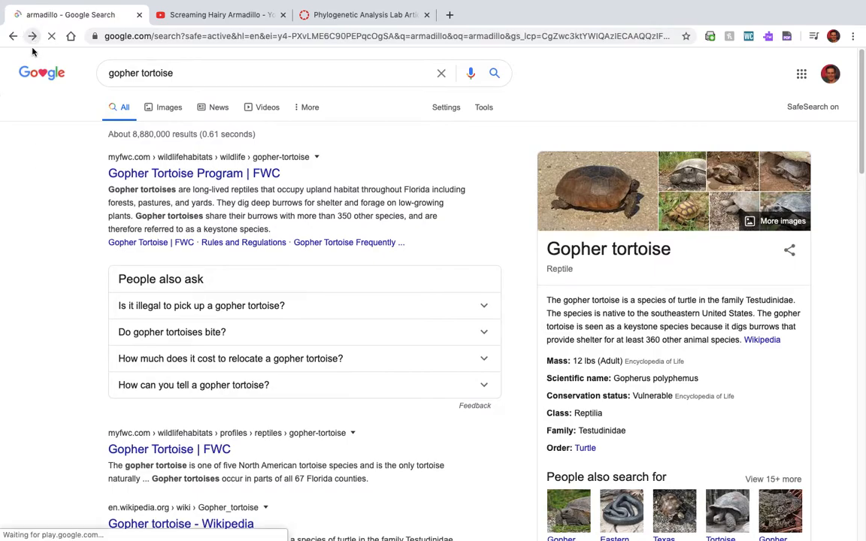
click(12, 36)
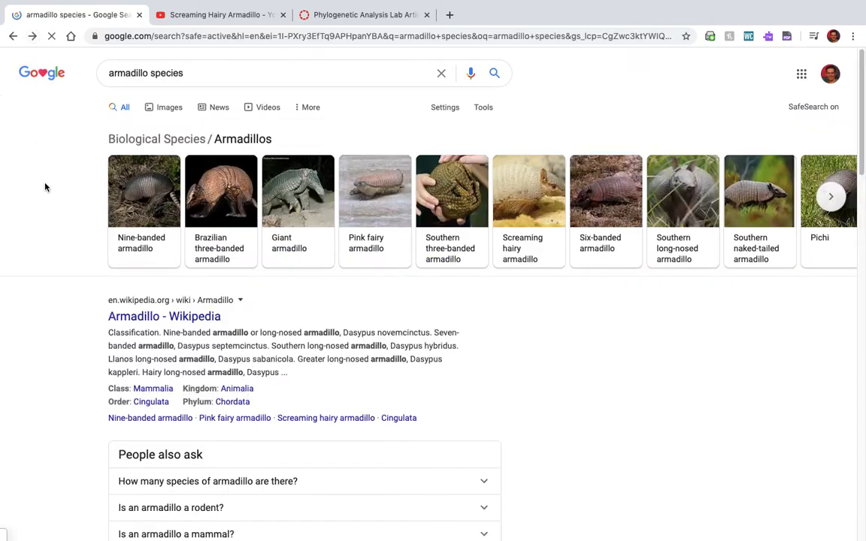
mouse_move(830, 197)
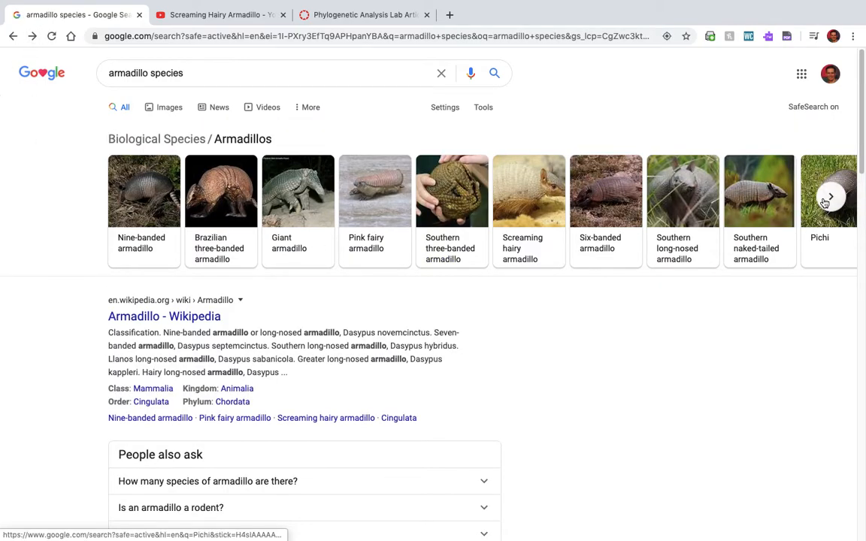
Step: Browse the armadillo species carousel, then switch to the Screaming Hairy Armadillo video
click(830, 196)
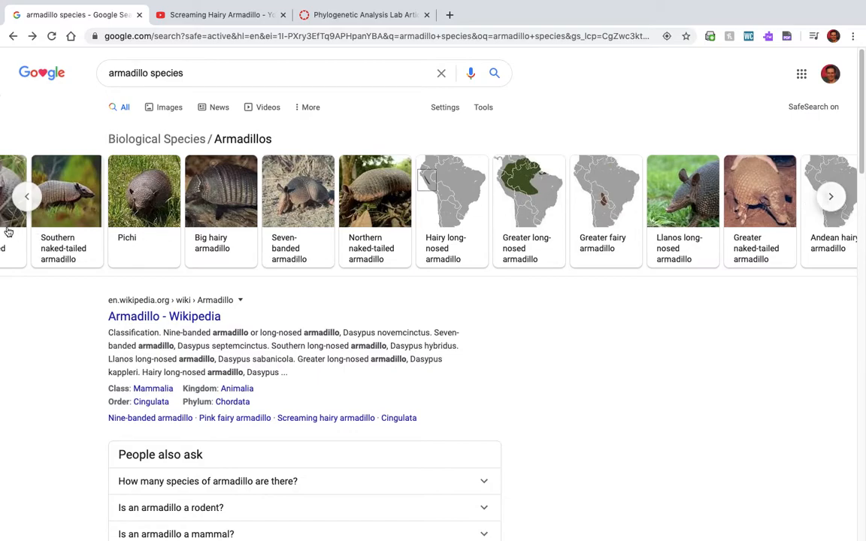
click(27, 196)
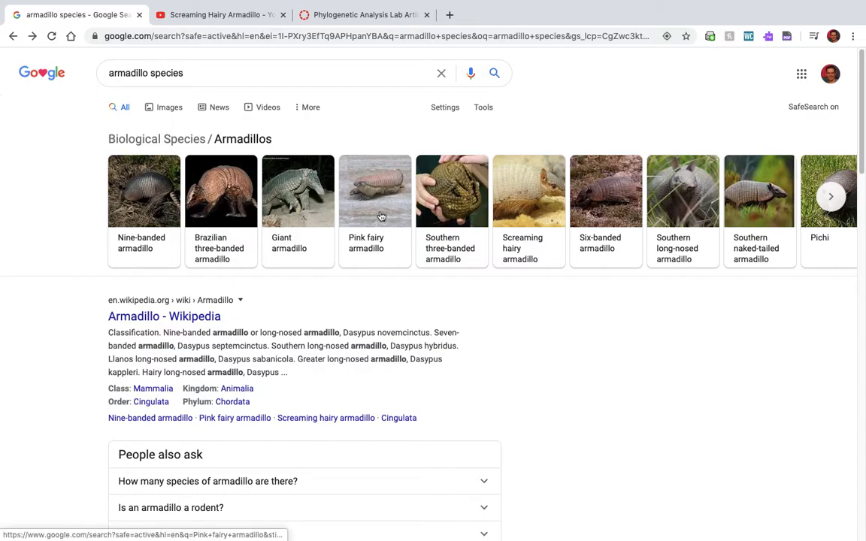
click(218, 15)
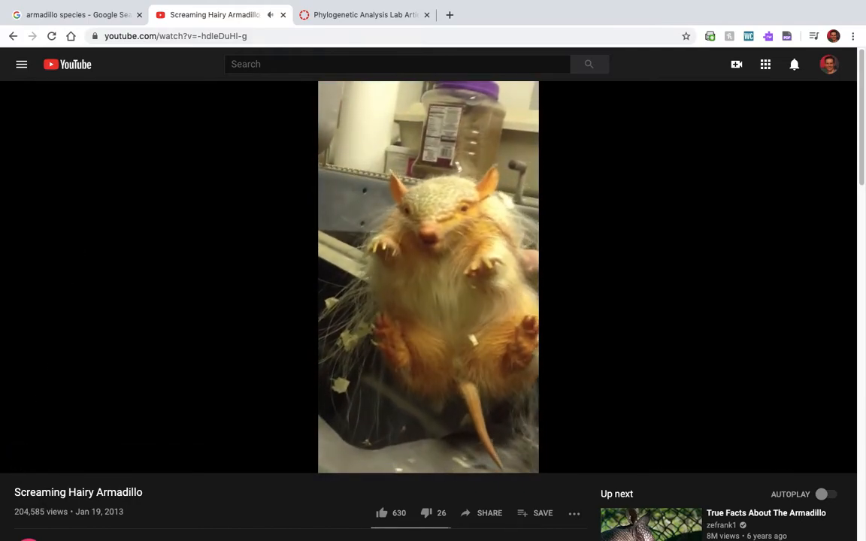
Step: Switch to the Canvas Phylogenetic Analysis Lab Article assignment page
click(364, 15)
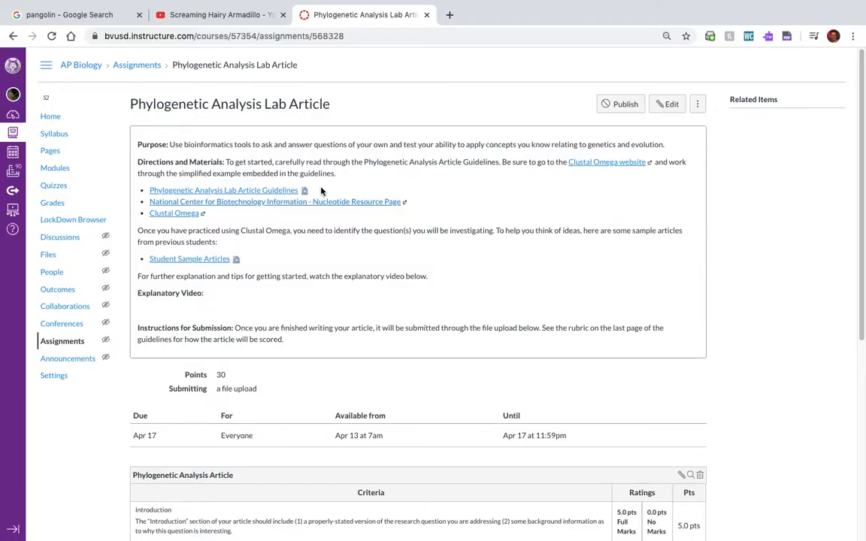
mouse_move(275, 201)
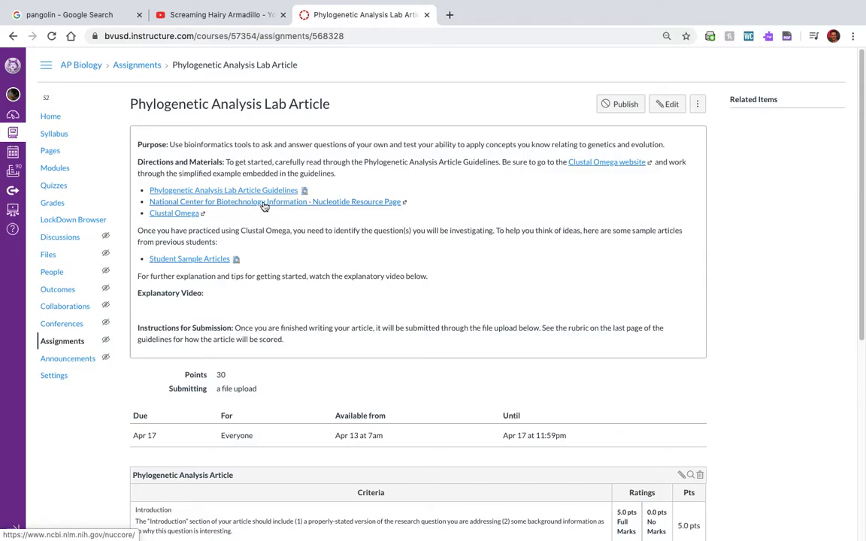
Step: Open the NCBI Nucleotide Resource Page link from the lab assignment
click(274, 202)
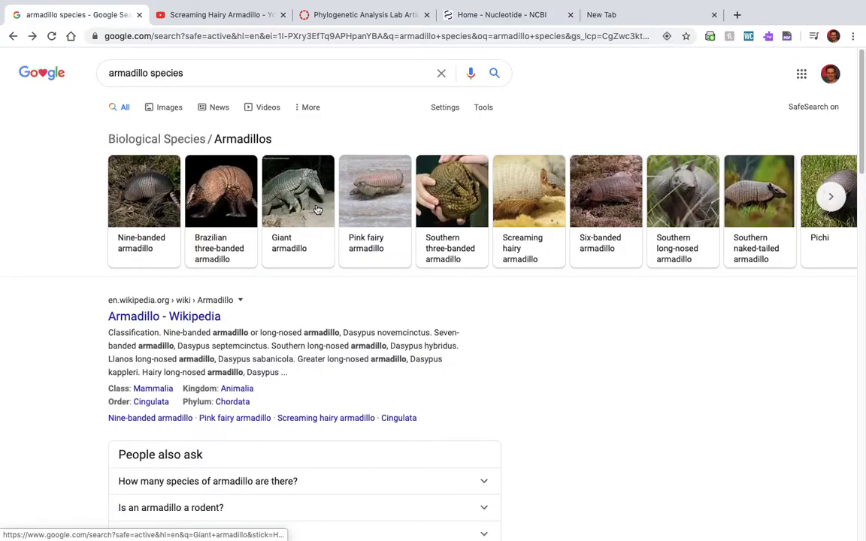
Step: Look up the Giant armadillo and find its scientific name, Priodontes maximus
click(298, 190)
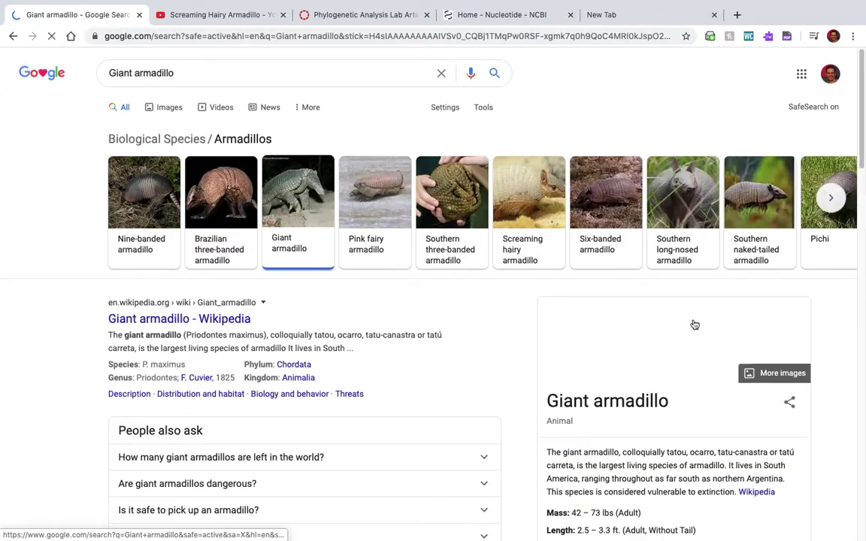
scroll(down, 3)
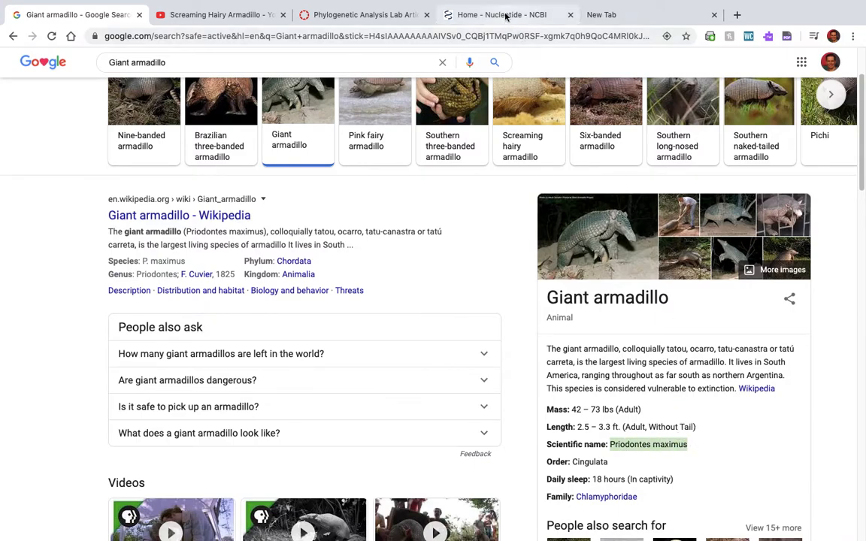
Step: Run an NCBI Nucleotide search for 'Priodontes maximus COX1'
click(501, 15)
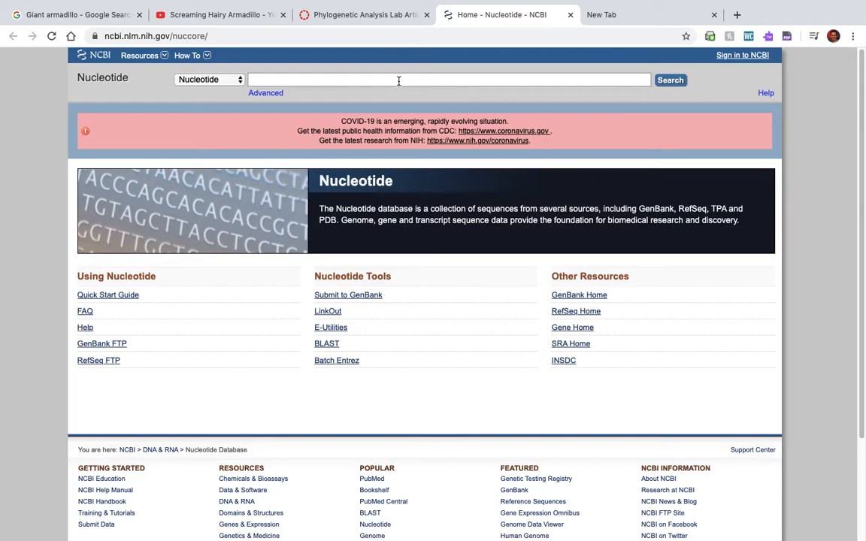
text(Priodontes maximus)
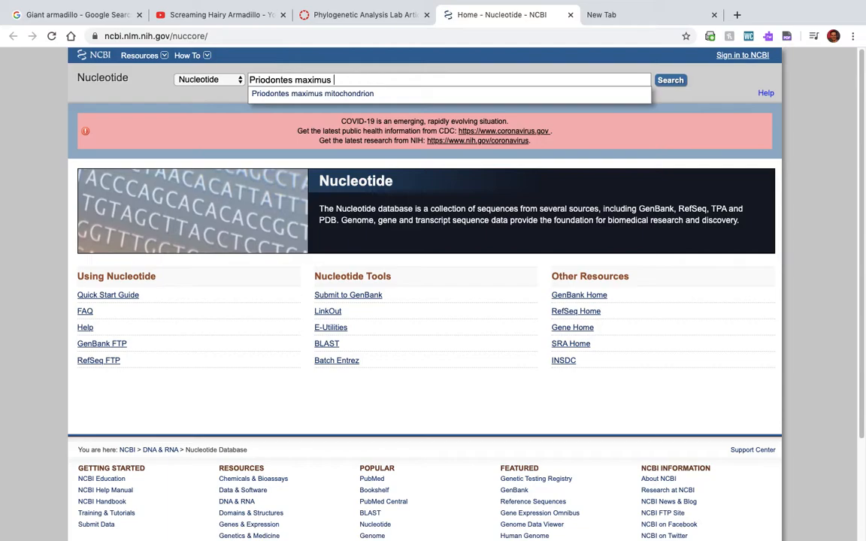
text(C)
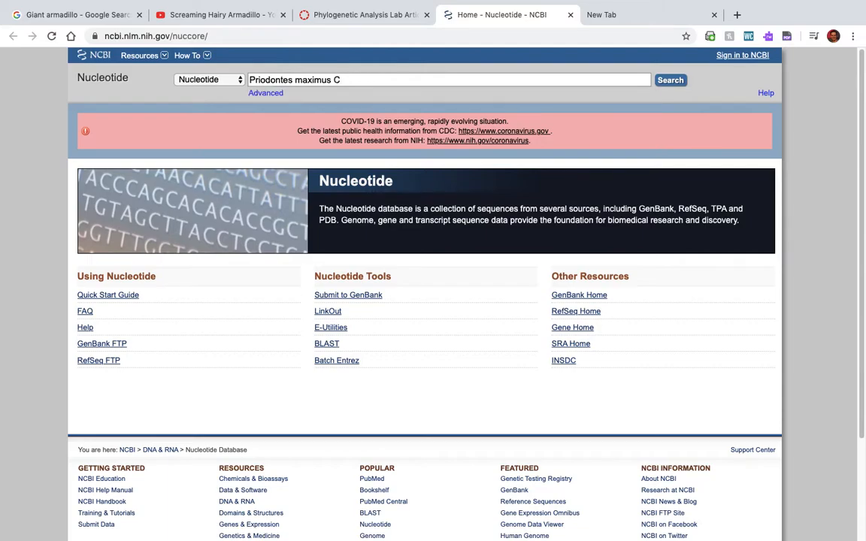
text(OX)
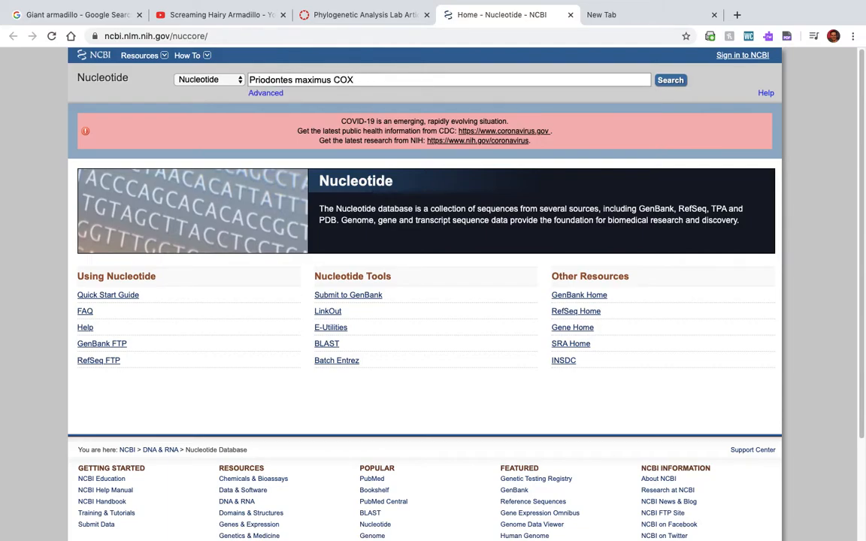
text(1)
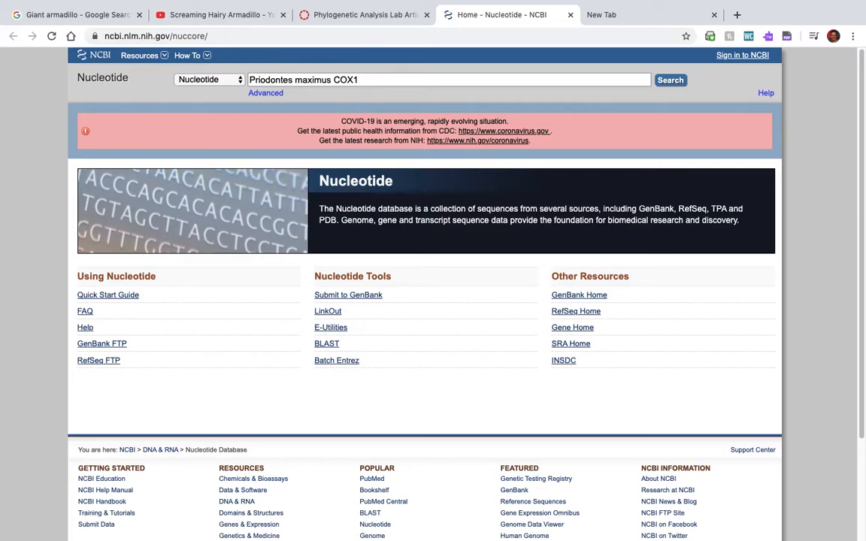
click(670, 79)
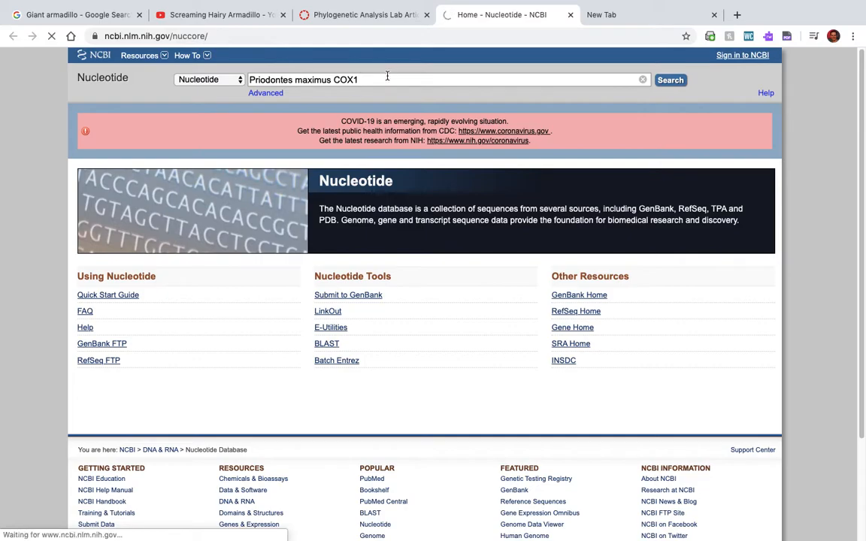
click(669, 80)
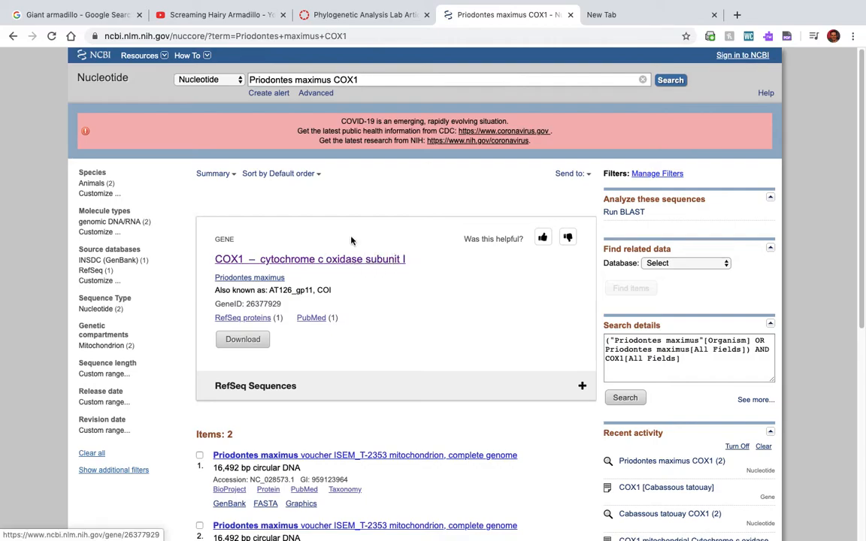
mouse_move(352, 262)
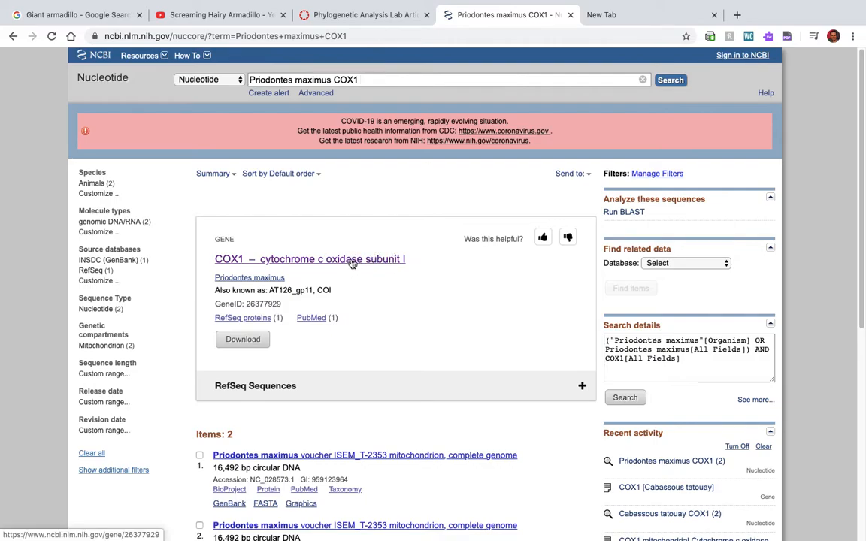
Step: Open the COX1 cytochrome c oxidase subunit I gene result
click(310, 259)
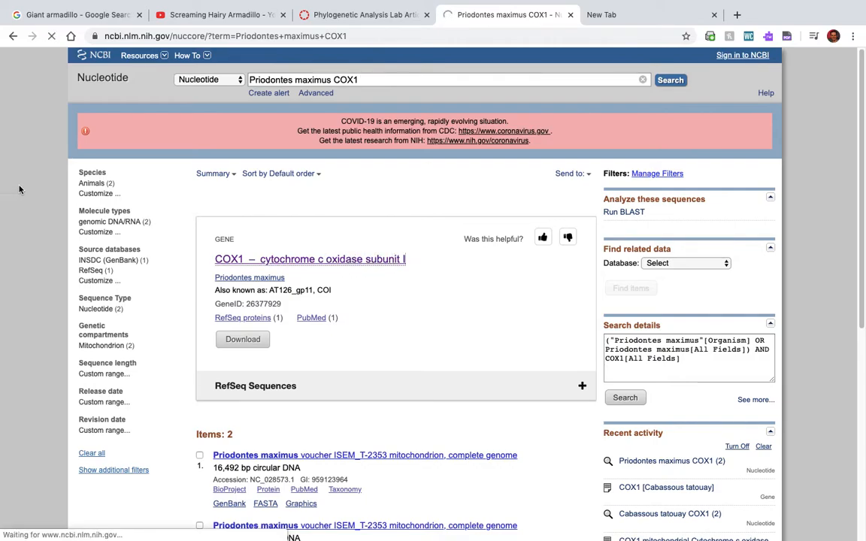
Step: In the Priodontes maximus COX1 gene record, request the nucleotide sequence as FASTA
click(310, 258)
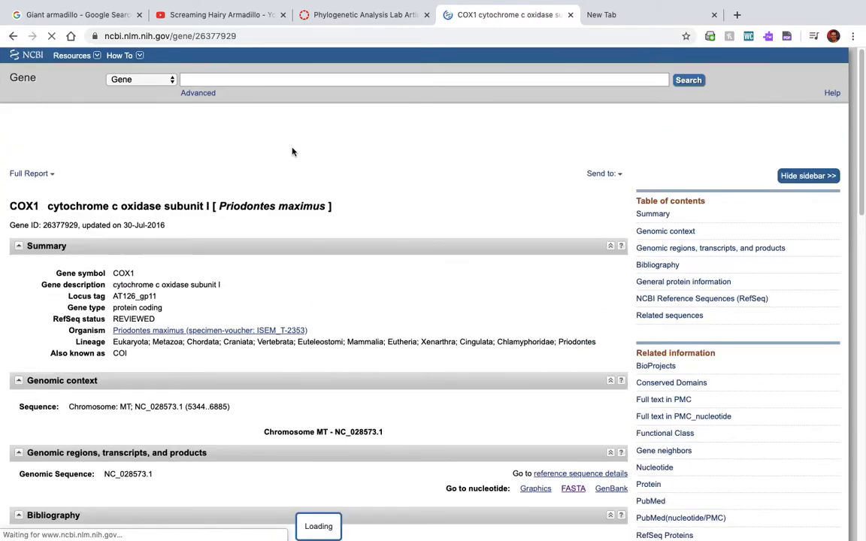
scroll(down, 3)
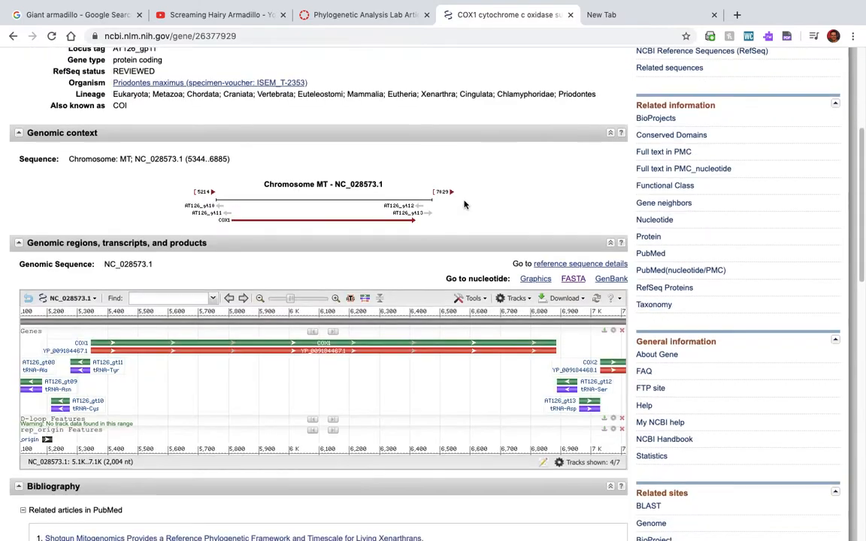
scroll(down, 3)
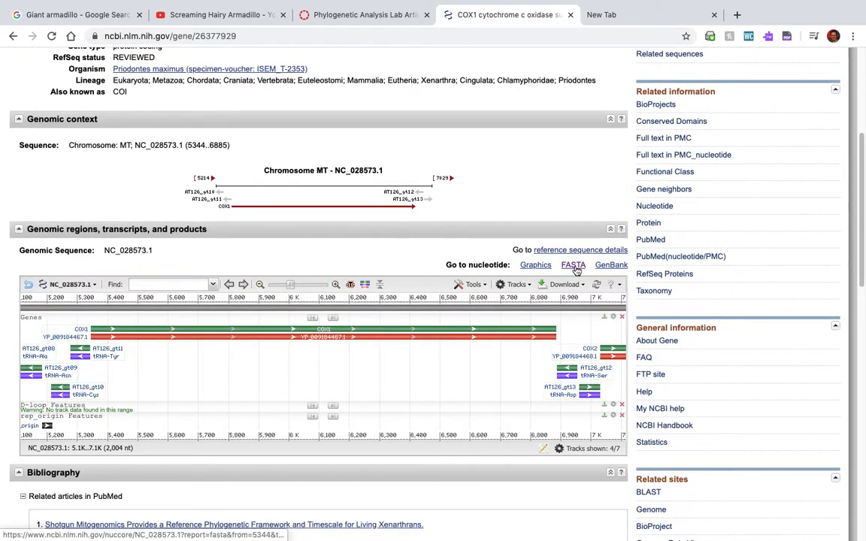
mouse_move(573, 264)
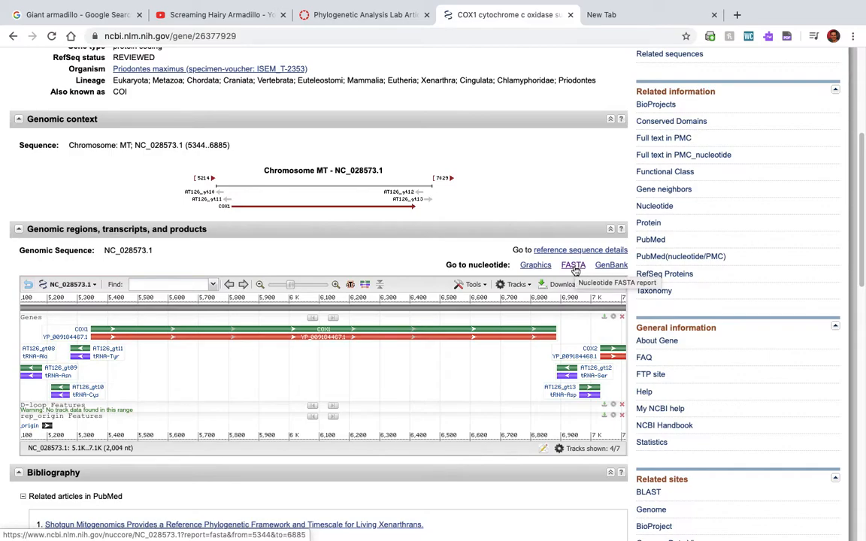
mouse_move(573, 265)
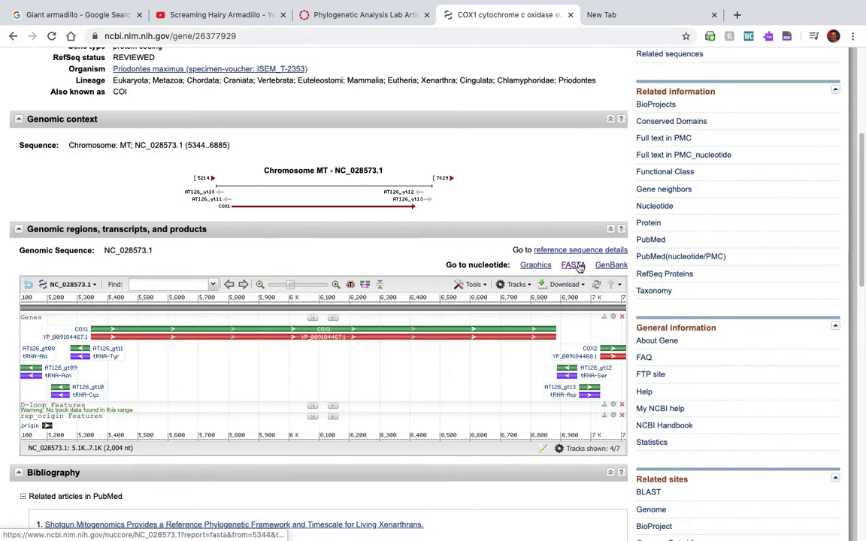
click(573, 264)
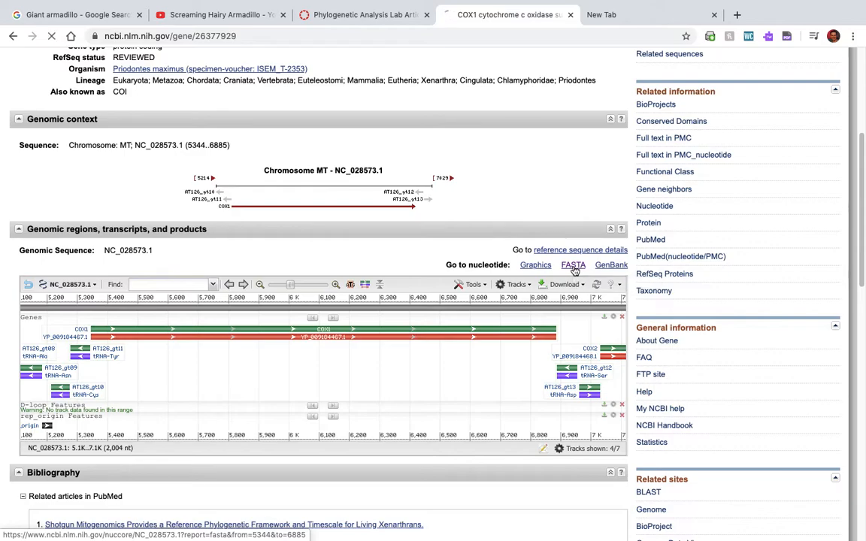
click(573, 264)
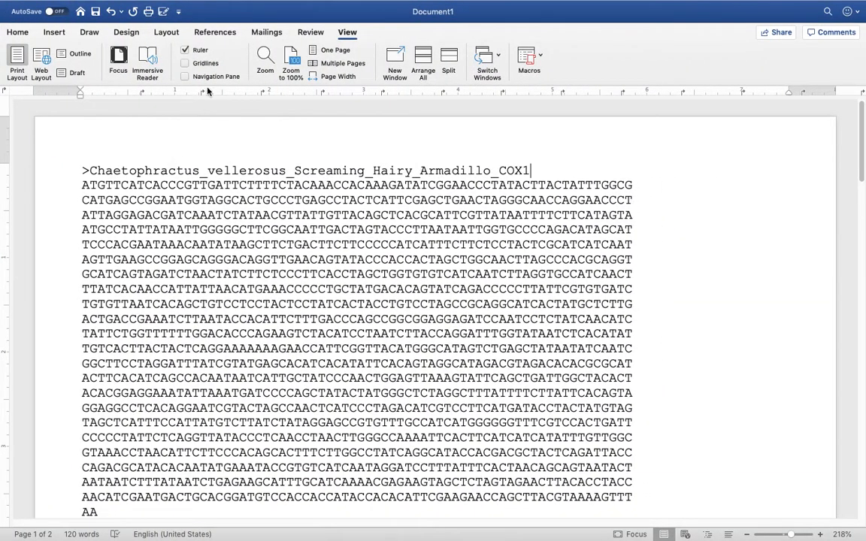
scroll(up, 3)
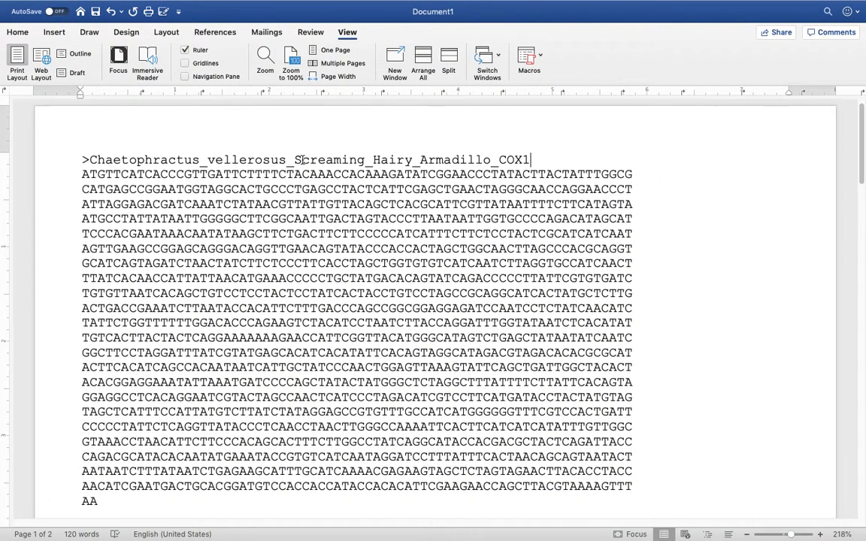
scroll(down, 3)
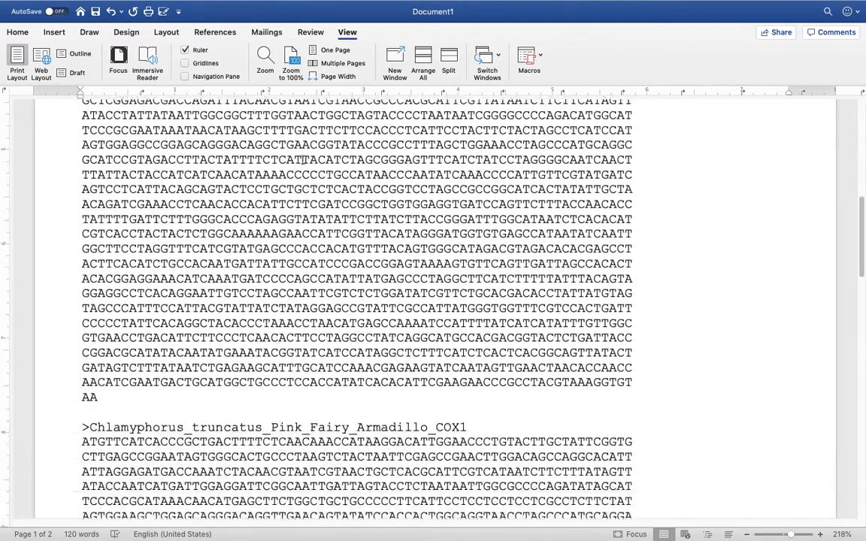
scroll(down, 3)
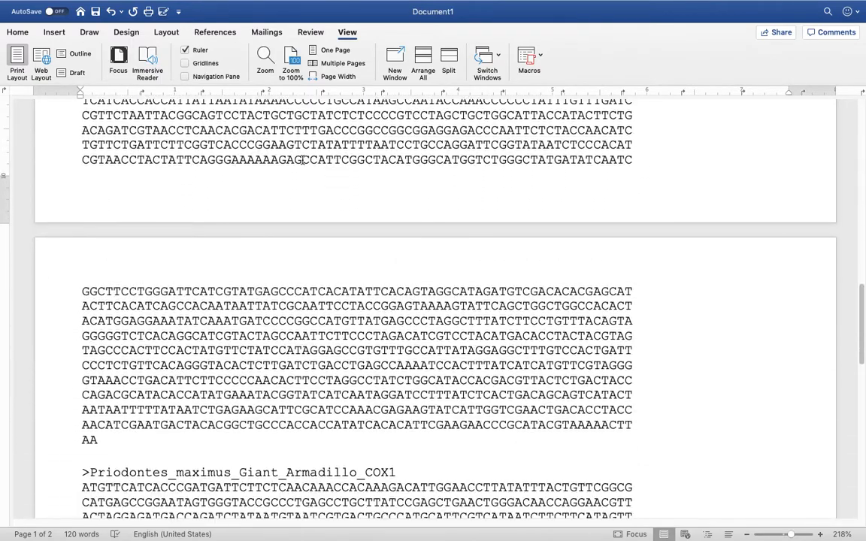
scroll(up, 3)
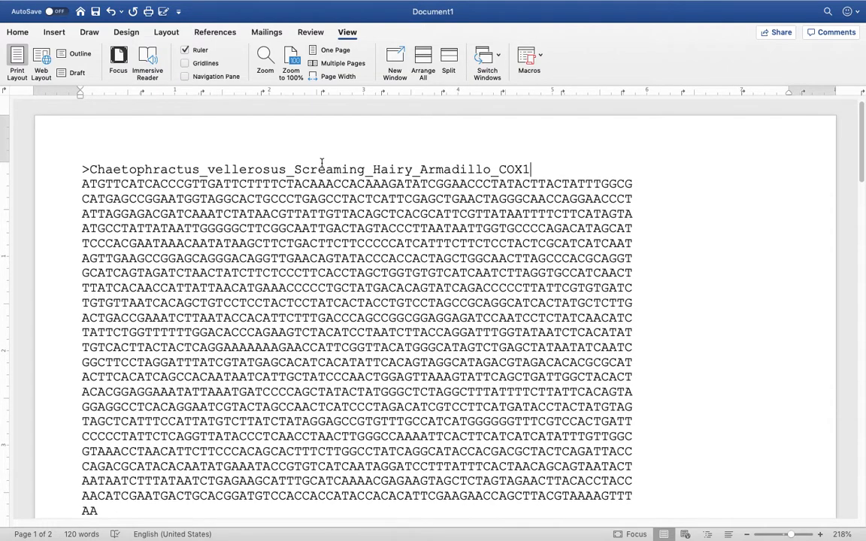
scroll(down, 3)
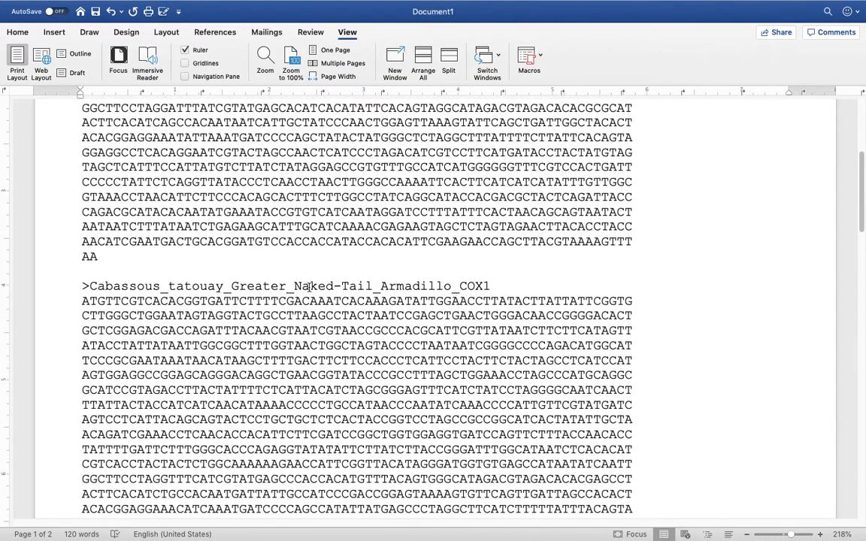
scroll(down, 3)
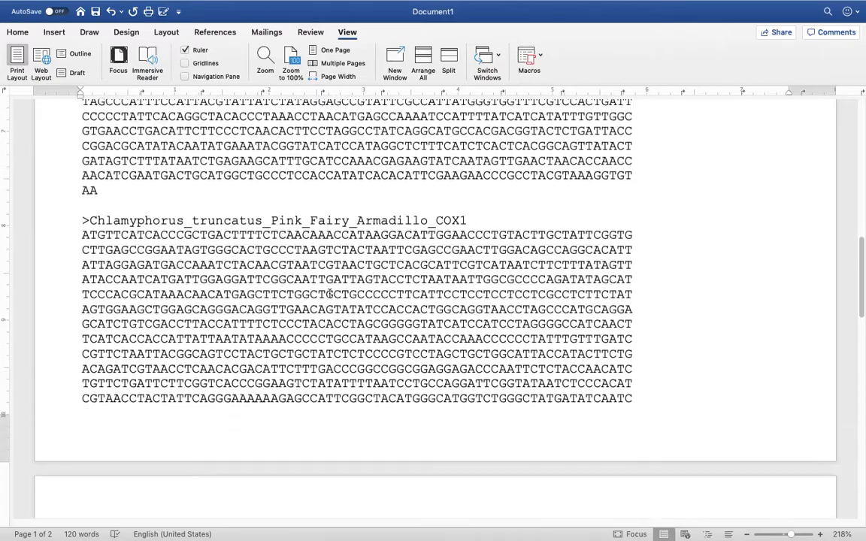
scroll(down, 3)
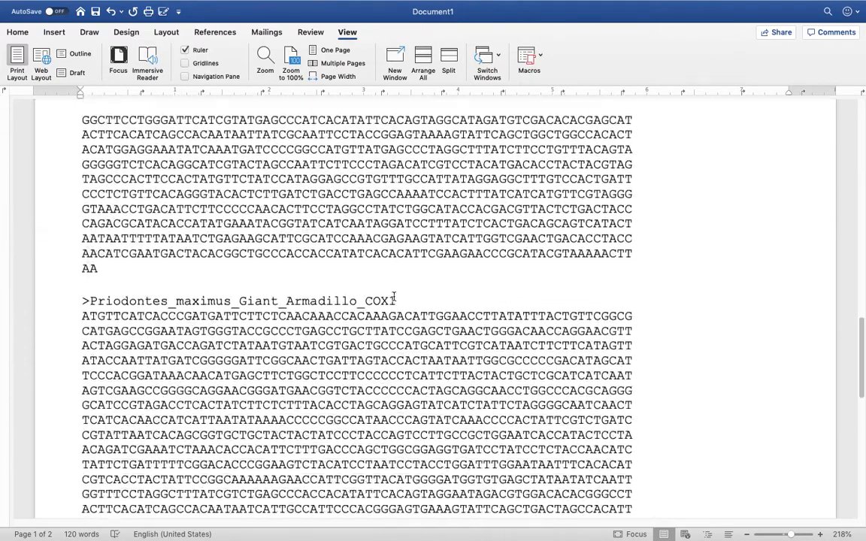
scroll(down, 3)
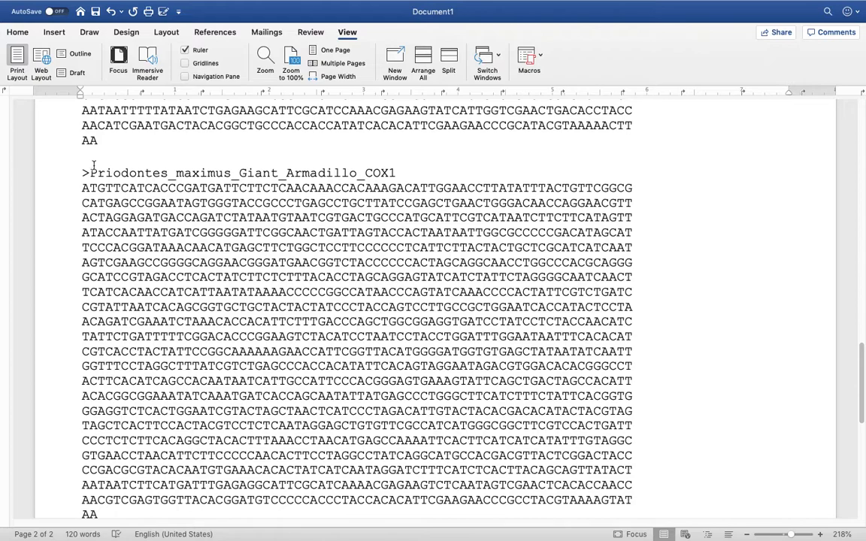
scroll(up, 3)
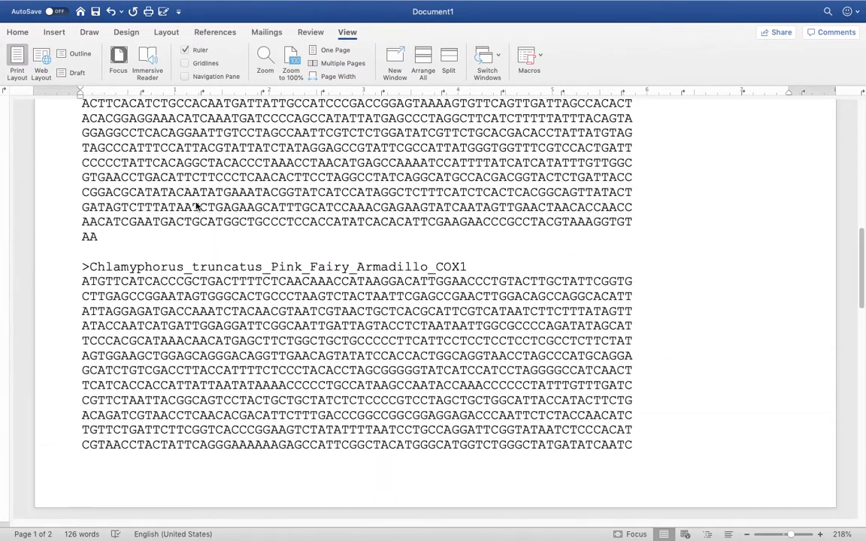
mouse_move(213, 277)
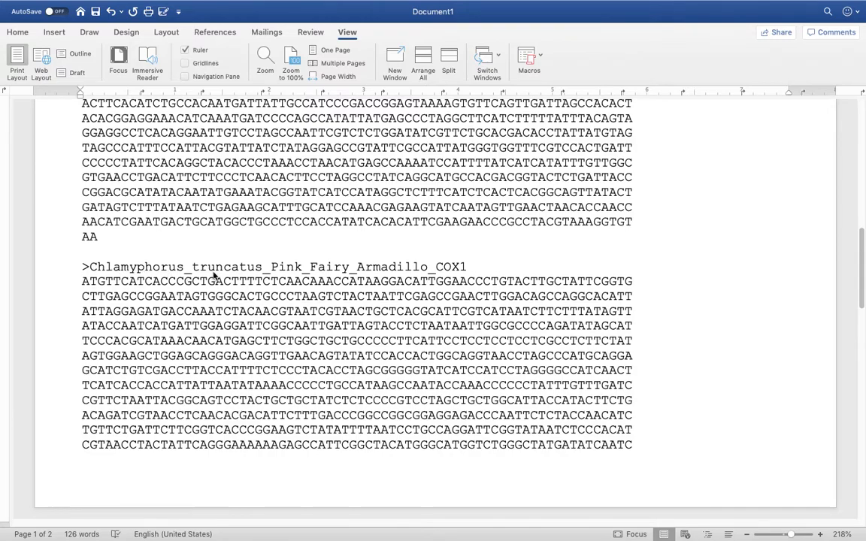
mouse_move(240, 270)
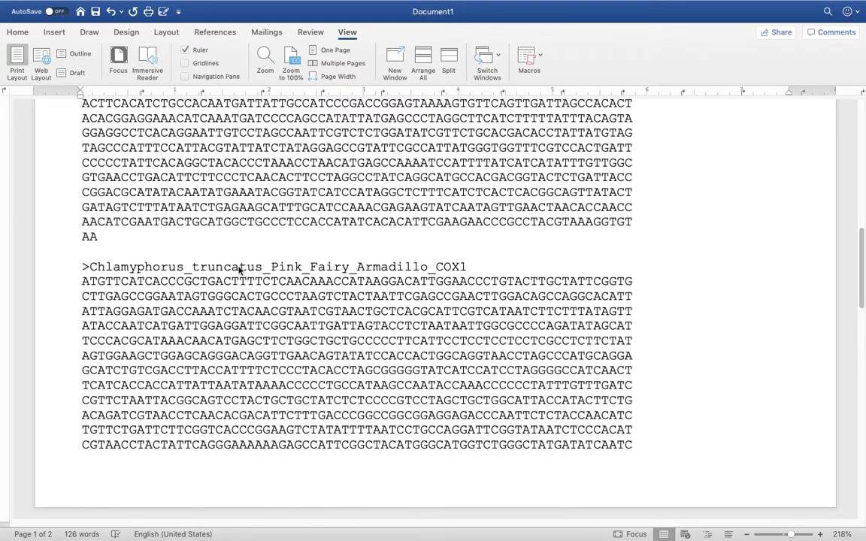
mouse_move(422, 272)
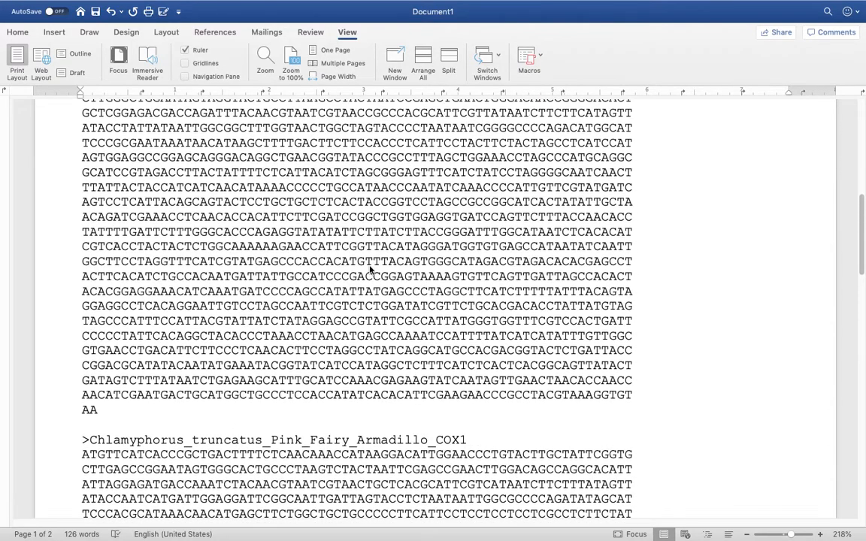
scroll(down, 3)
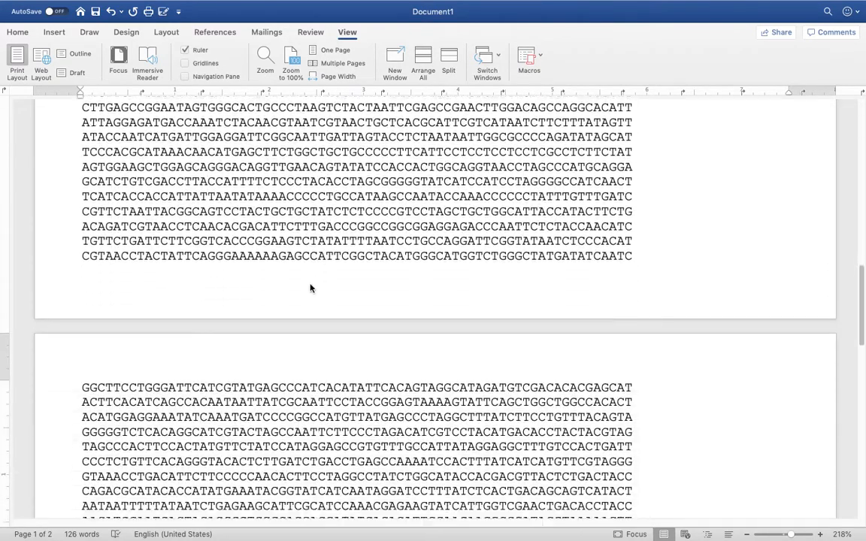
scroll(down, 3)
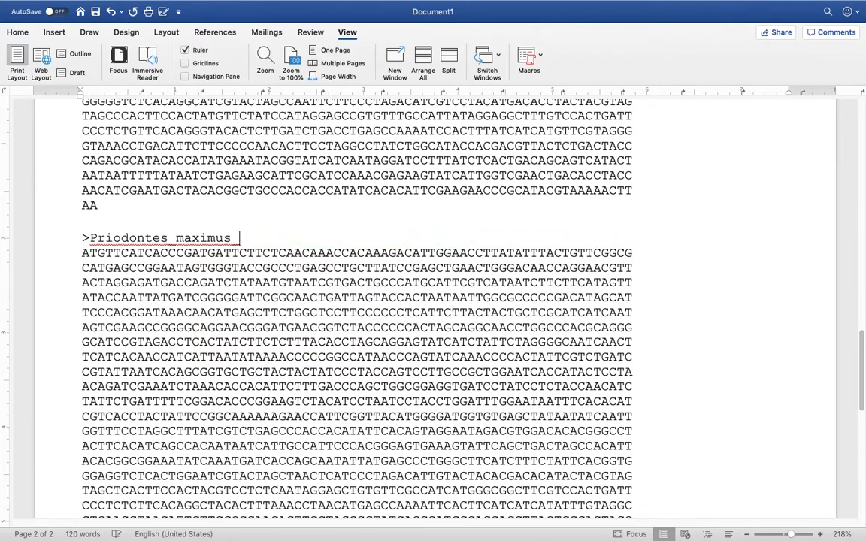
Step: Append 'Giant Armadillo COX1' to the Priodontes maximus sequence header
text(Giant)
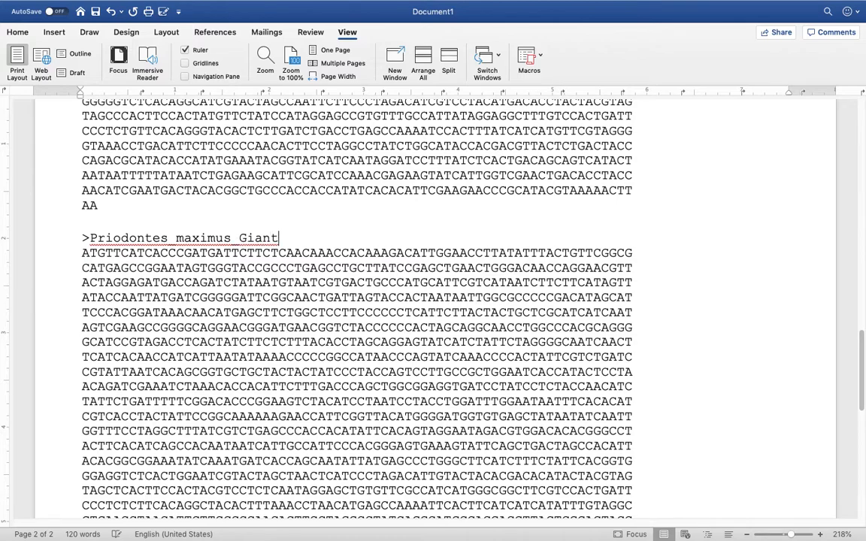
text(Arma)
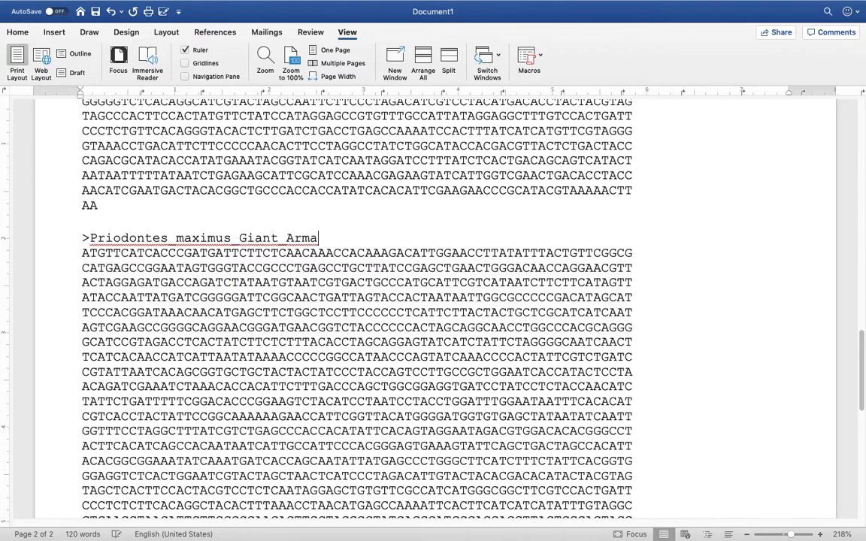
text(dillo)
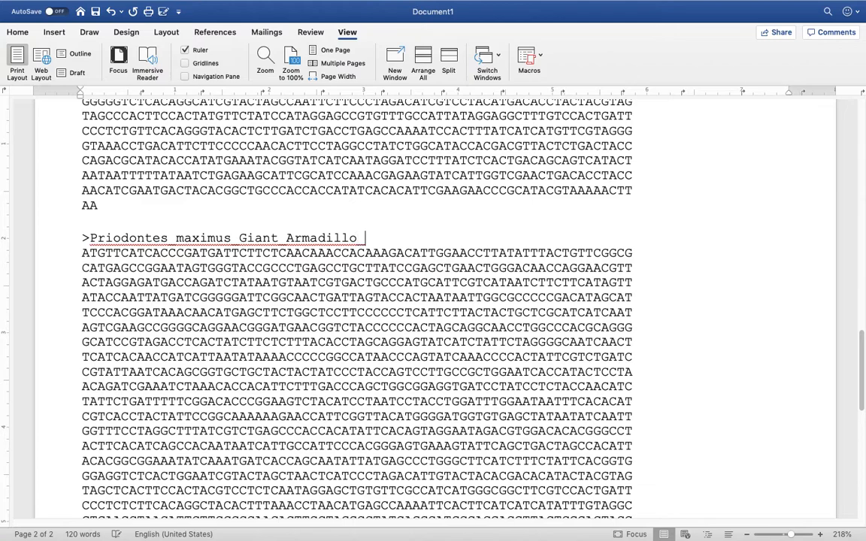
text(CO)
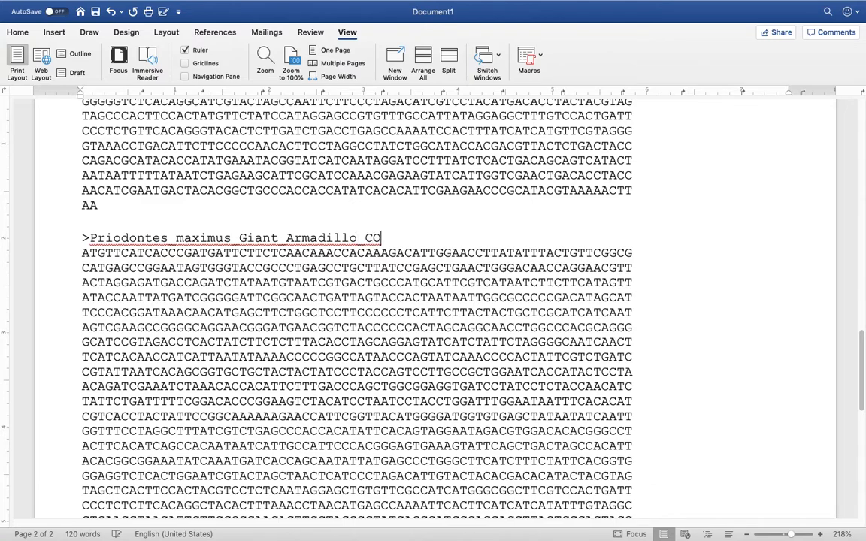
text(X1)
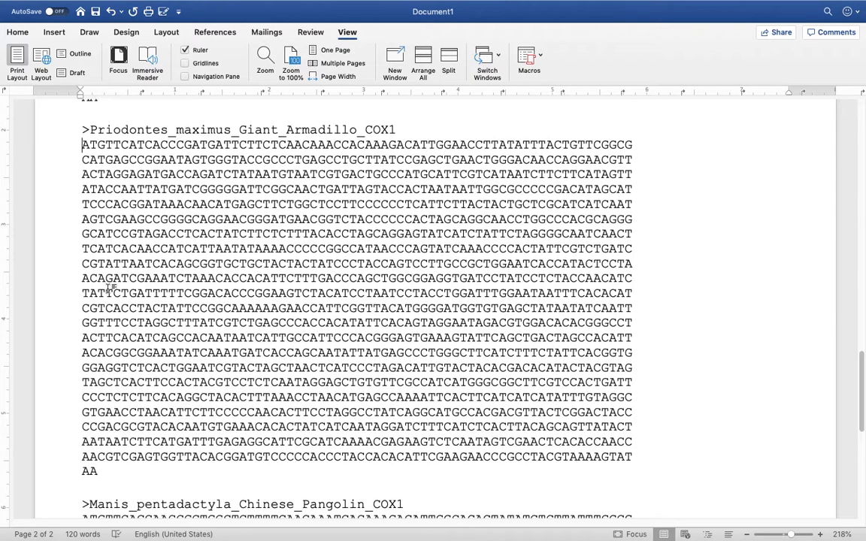
scroll(down, 3)
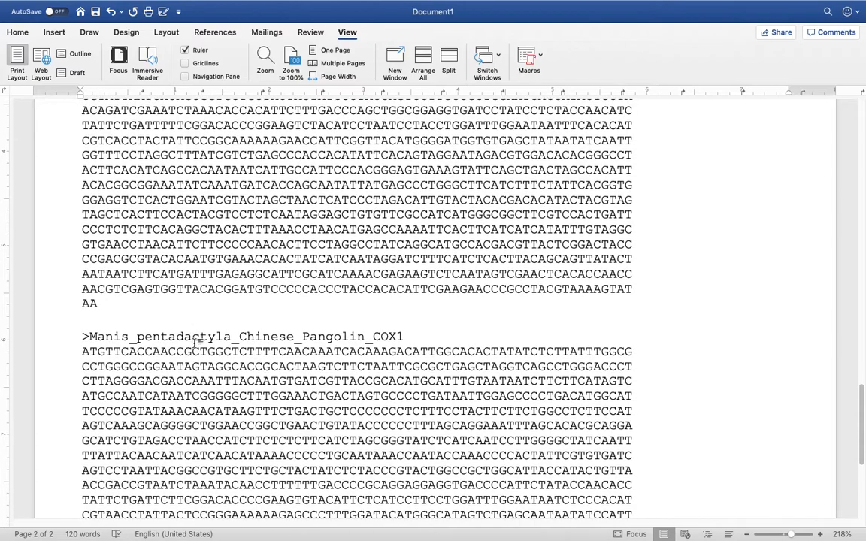
scroll(down, 3)
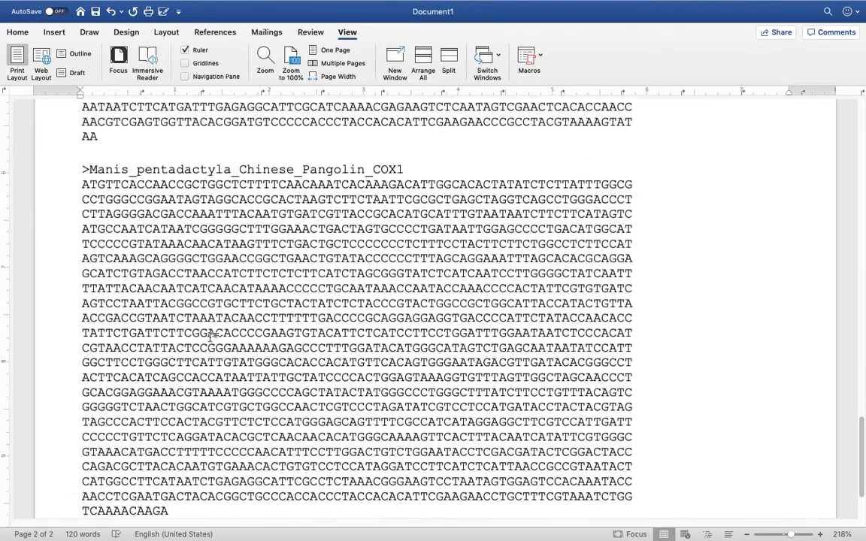
scroll(down, 3)
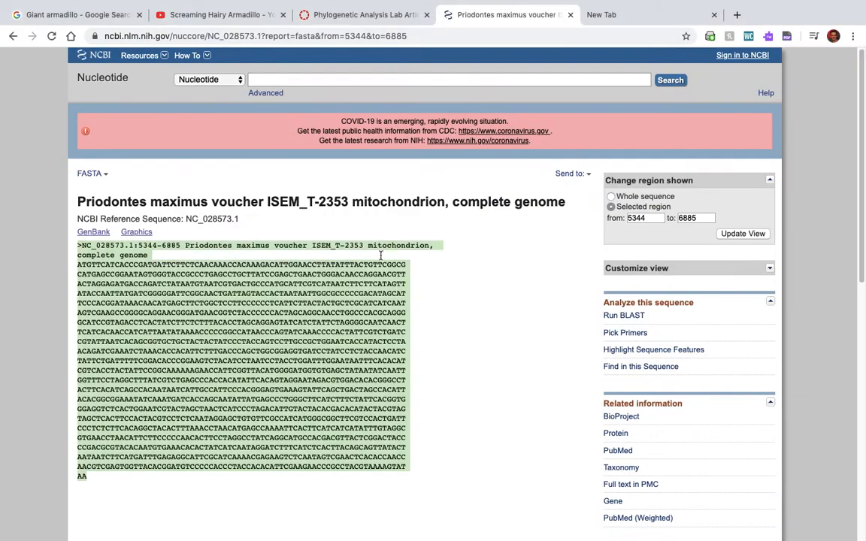
Step: Search NCBI for Drosophila melanogaster COX1 and open its gene record
click(311, 79)
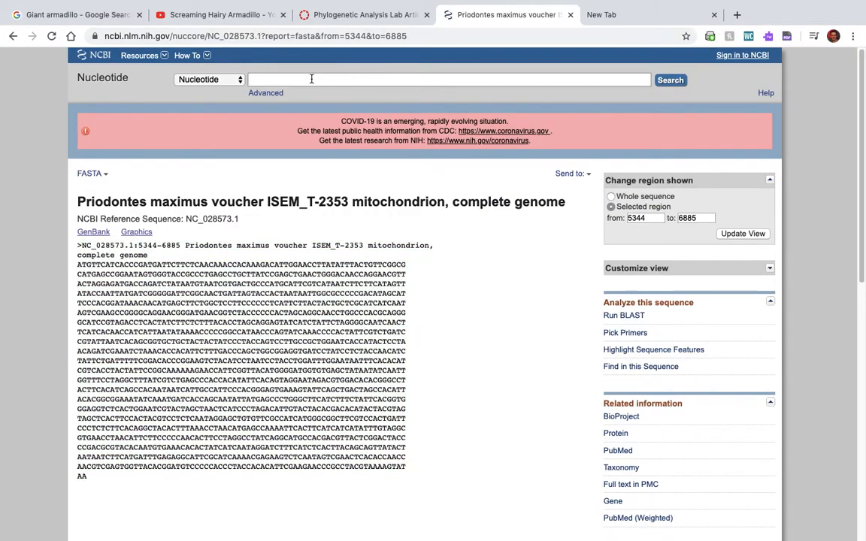
text(melanogaster)
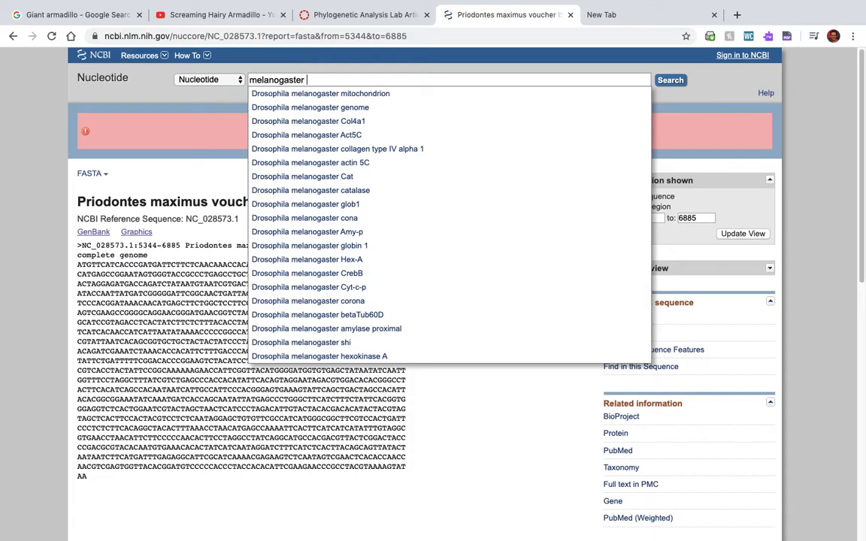
text(cox)
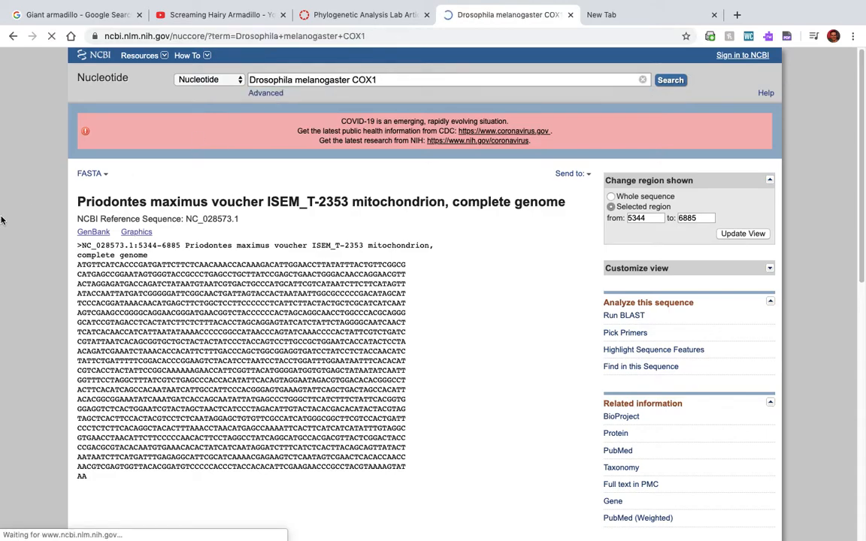
click(669, 79)
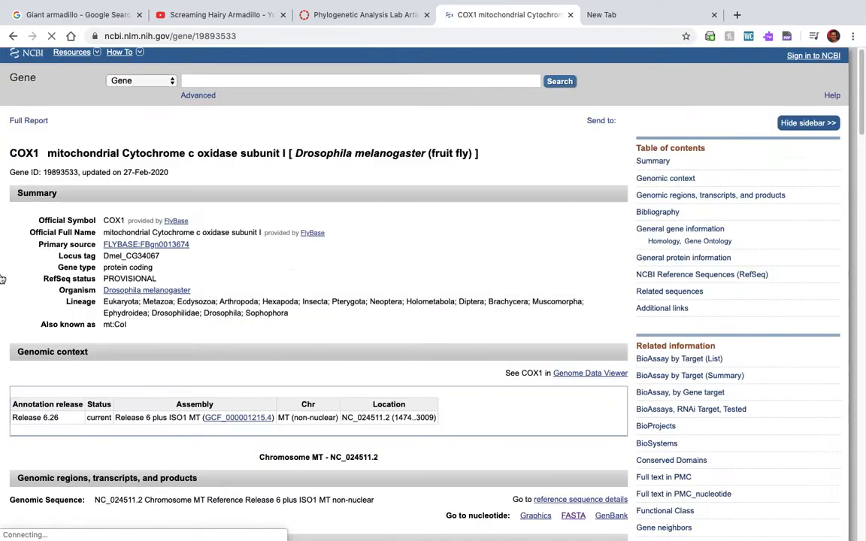
Step: Bring up the COX1 region 1474–3009 as FASTA and copy the sequence
scroll(down, 3)
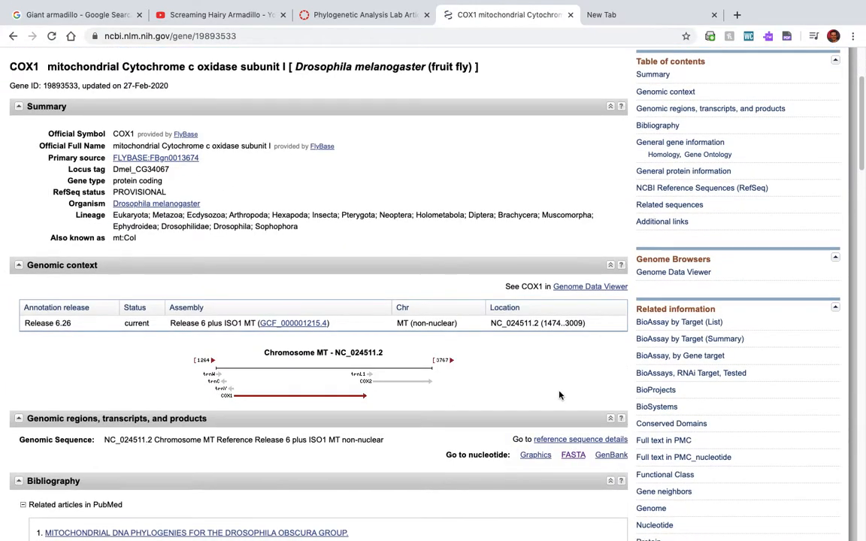
click(535, 454)
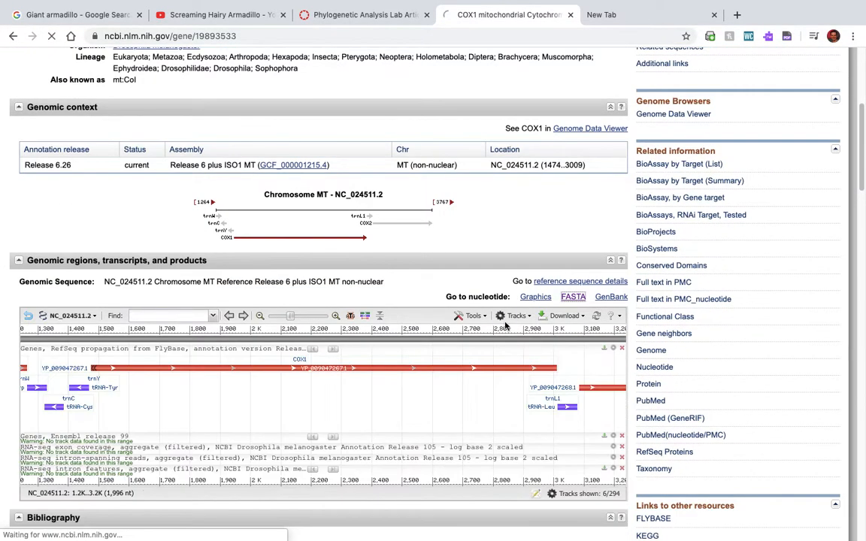
click(573, 296)
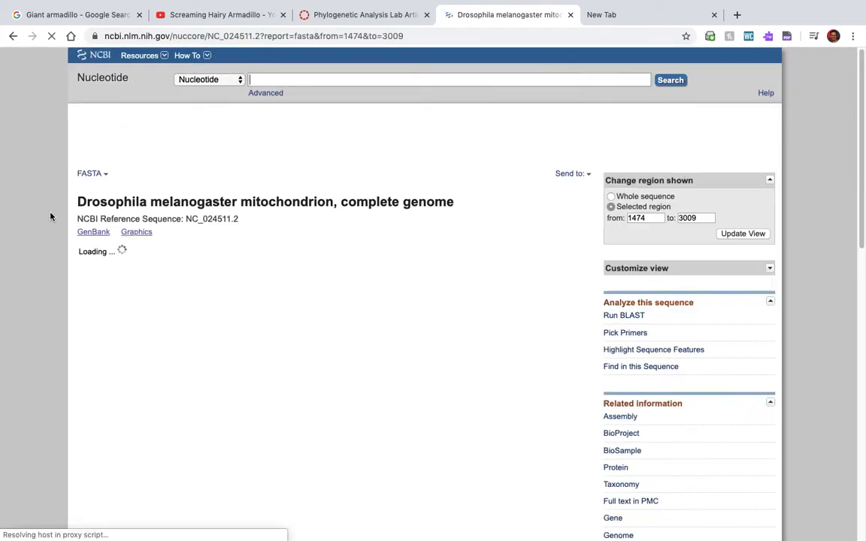
right_click(120, 238)
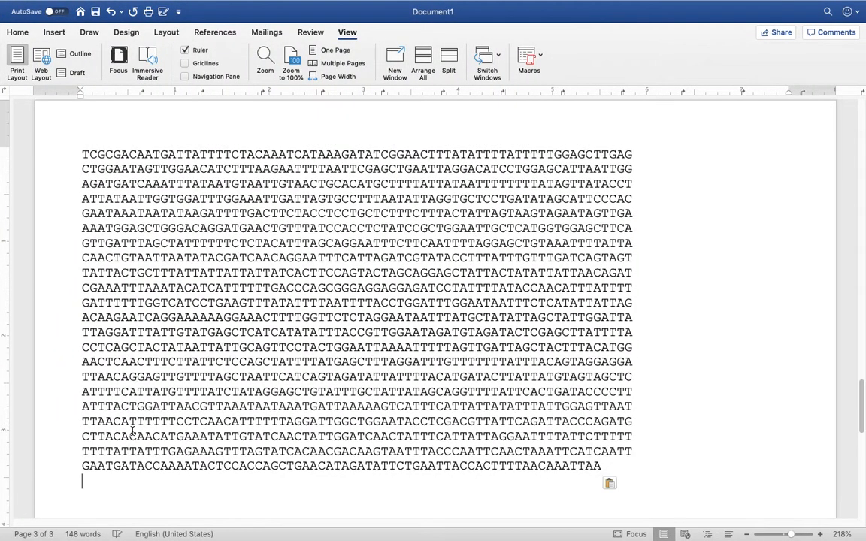
Step: Rename the fruit fly header to Drosophila_melanogaster_Fruit_Fly_COX1
scroll(up, 3)
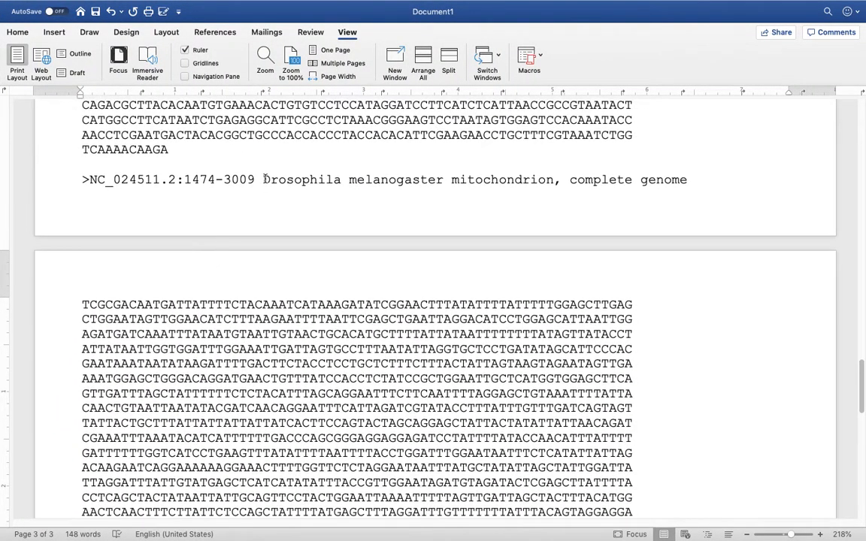
double_click(173, 180)
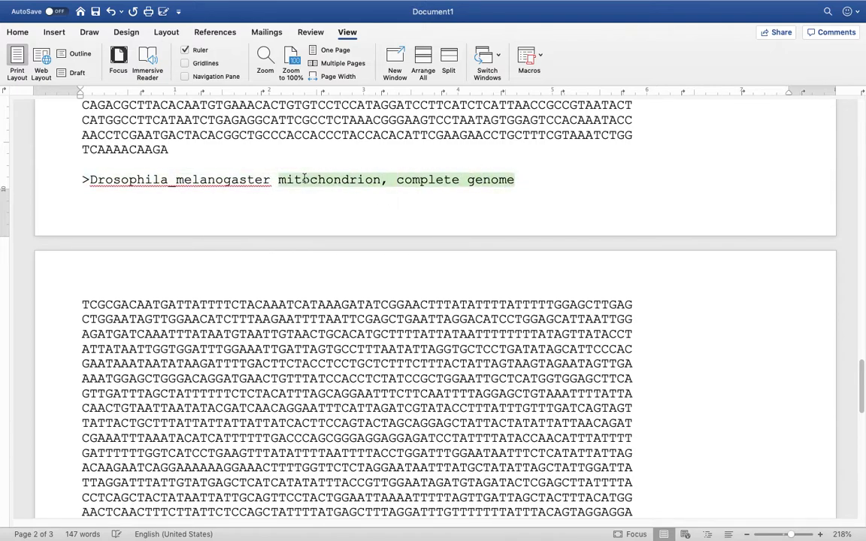
text(_F)
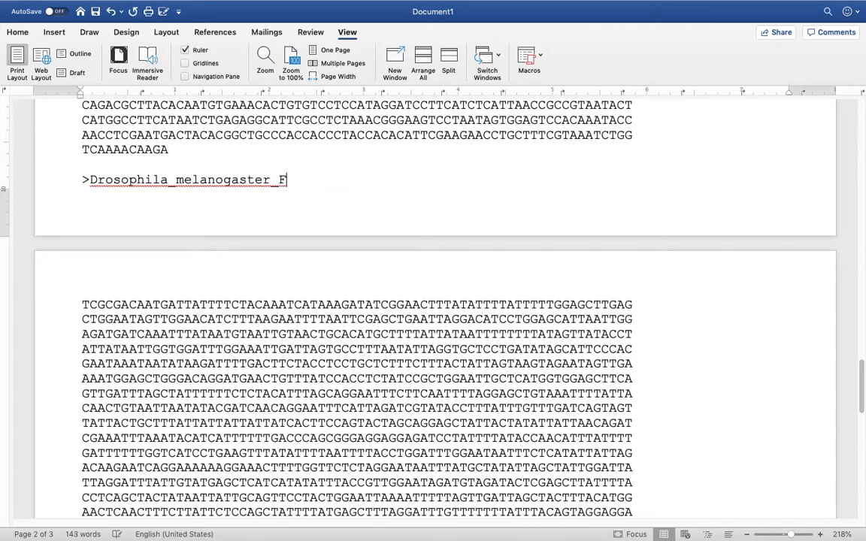
text(ruit_Fl)
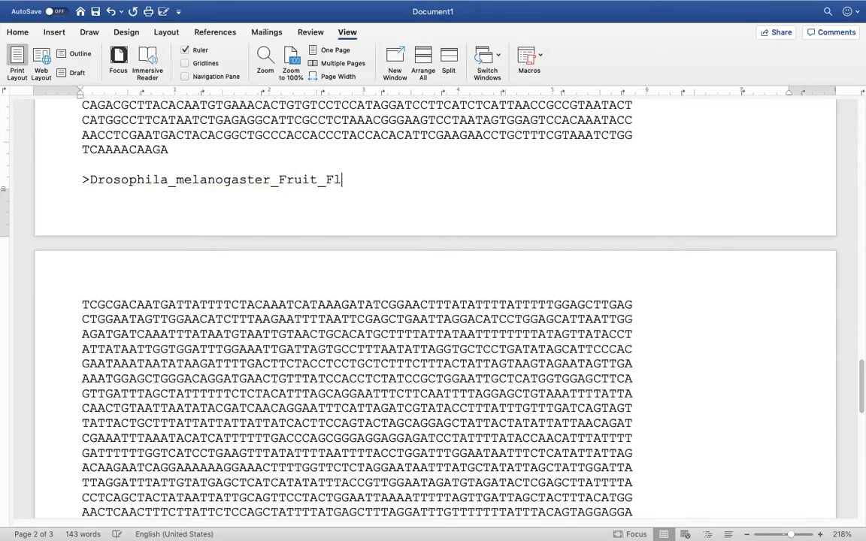
text(y_CO)
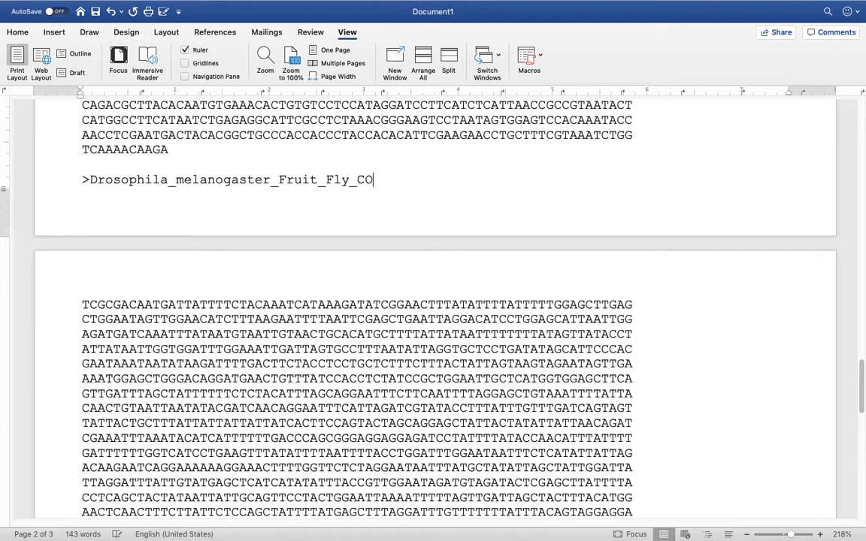
text(X1)
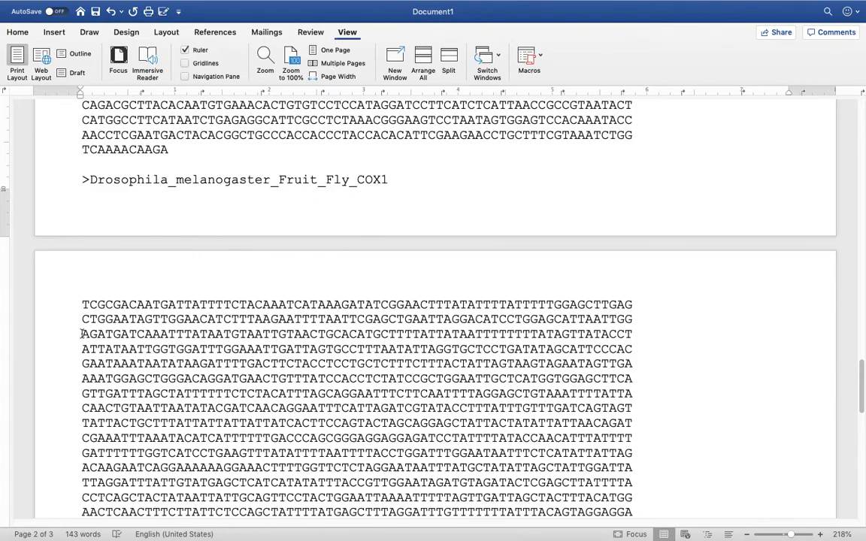
click(388, 181)
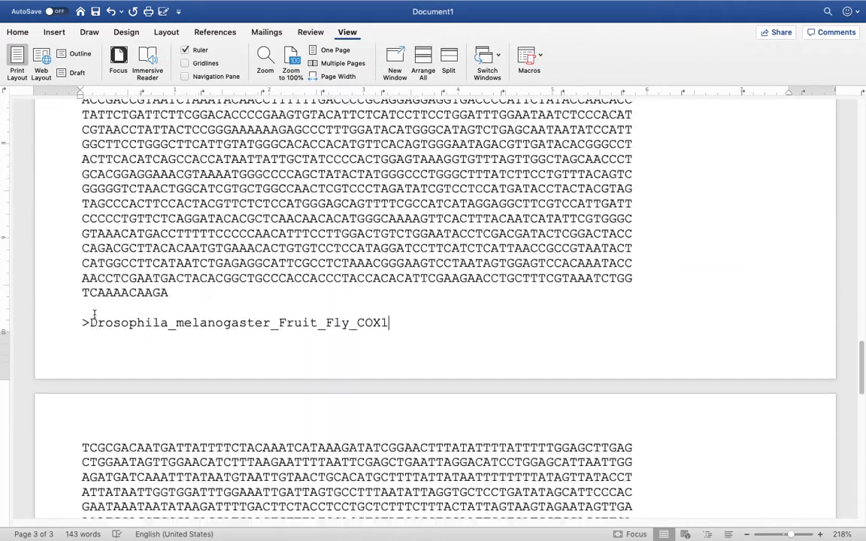
Step: View all pages of the sequence document together in Multiple Pages view
scroll(up, 3)
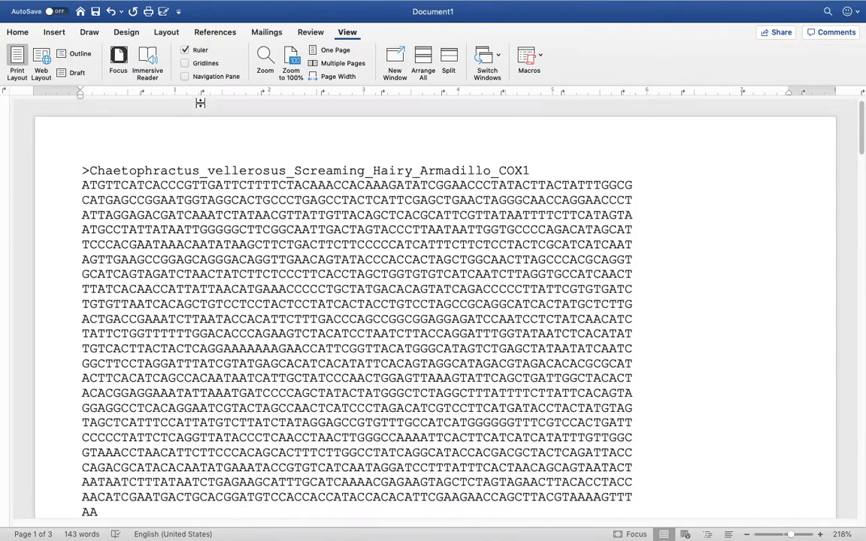
click(337, 63)
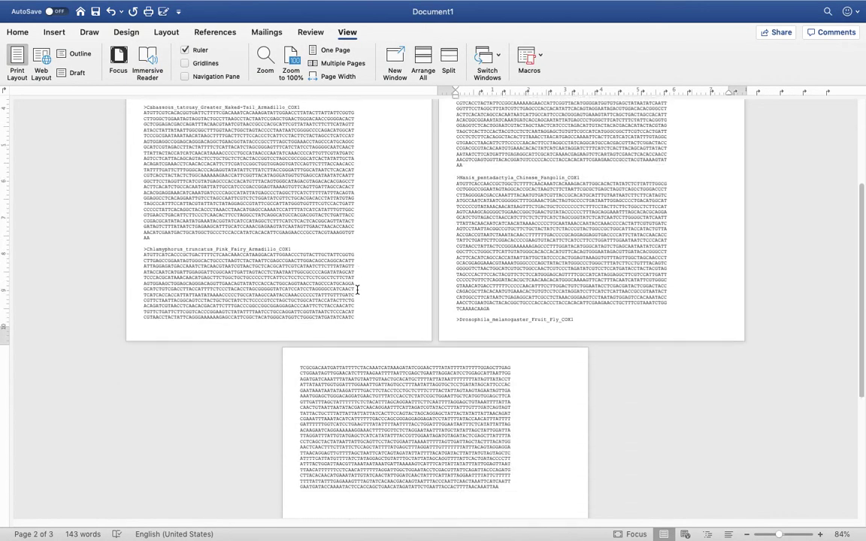
scroll(up, 3)
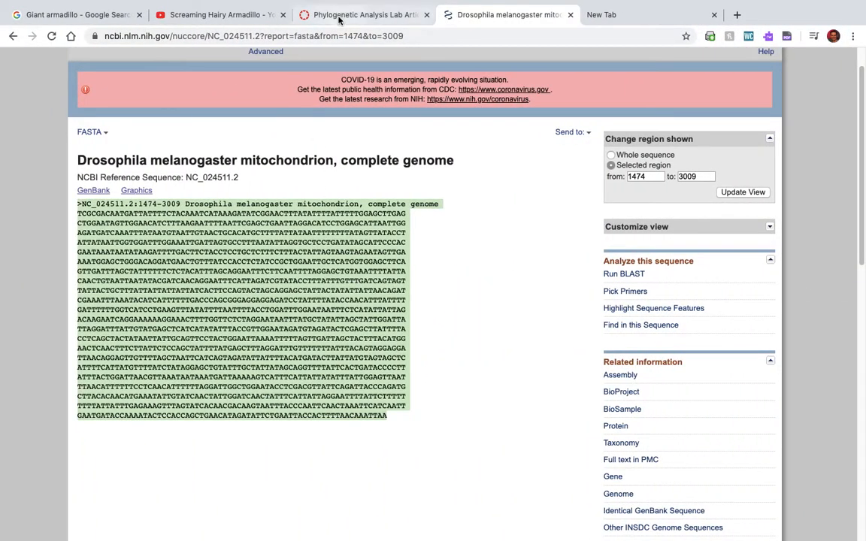
Step: Switch to the Clustal Omega multiple sequence alignment page
click(361, 15)
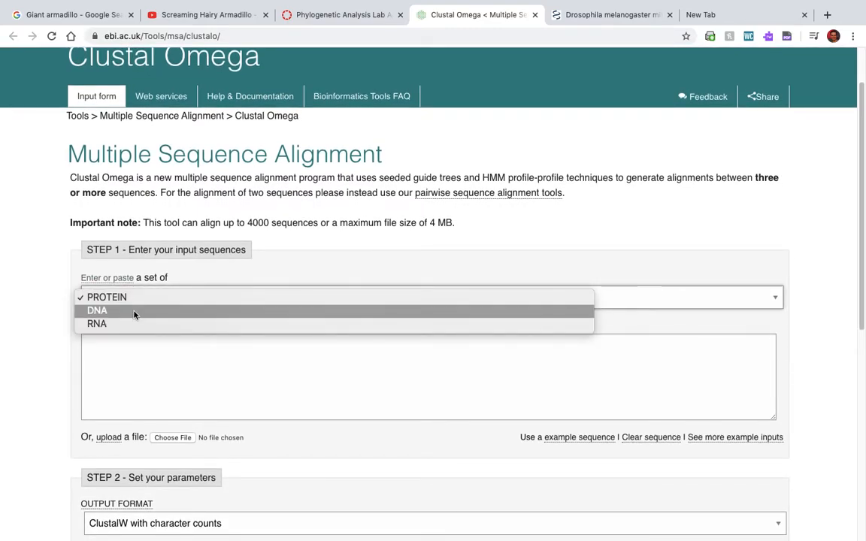
Step: Set the sequence type to DNA and submit the six COX1 sequences for alignment
click(96, 310)
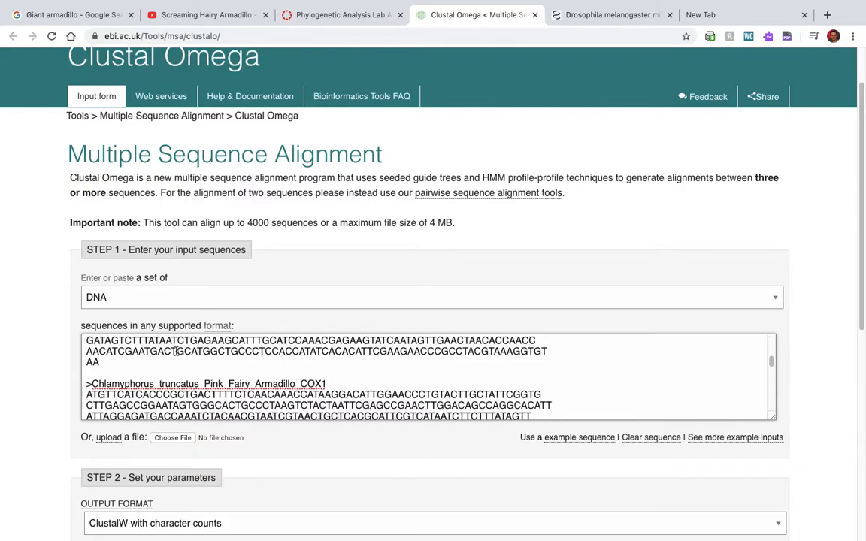
scroll(down, 3)
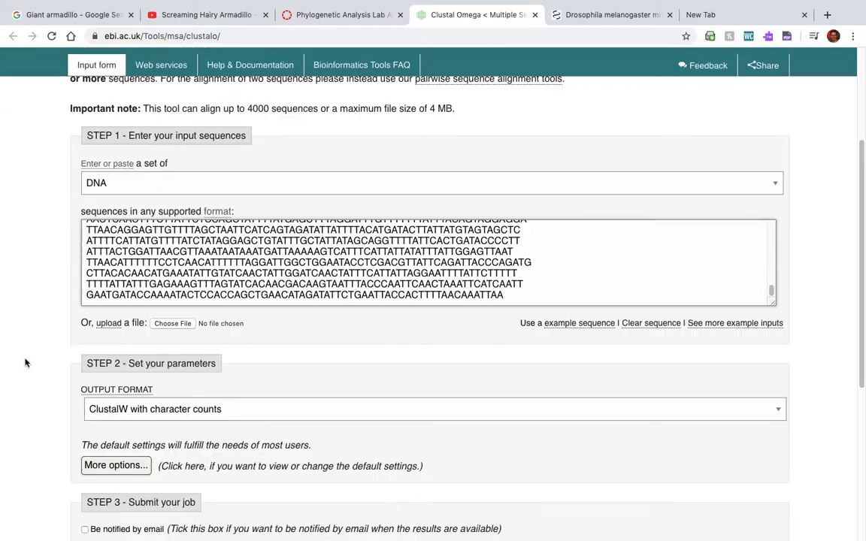
scroll(down, 3)
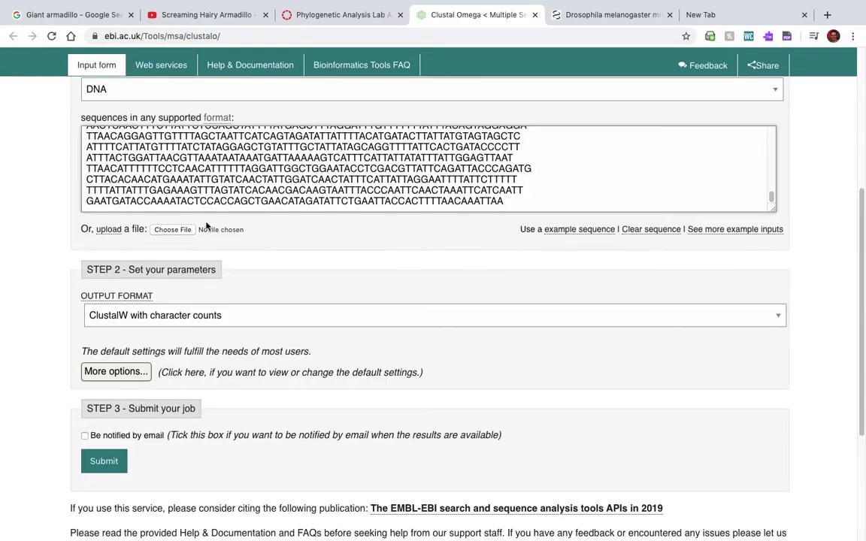
click(102, 460)
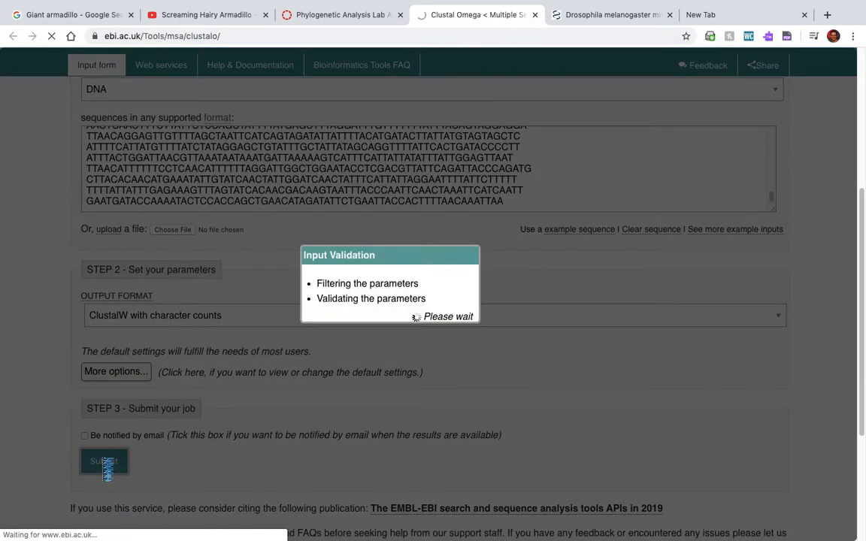
click(104, 460)
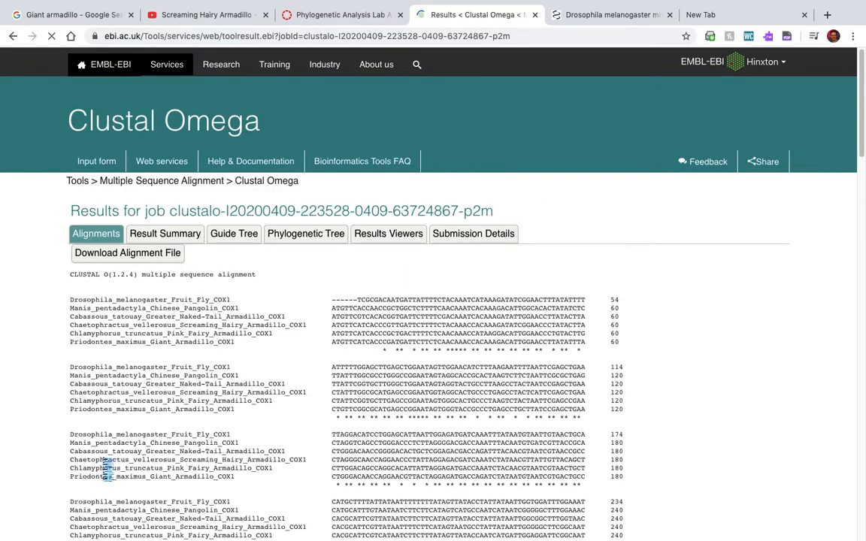
scroll(down, 3)
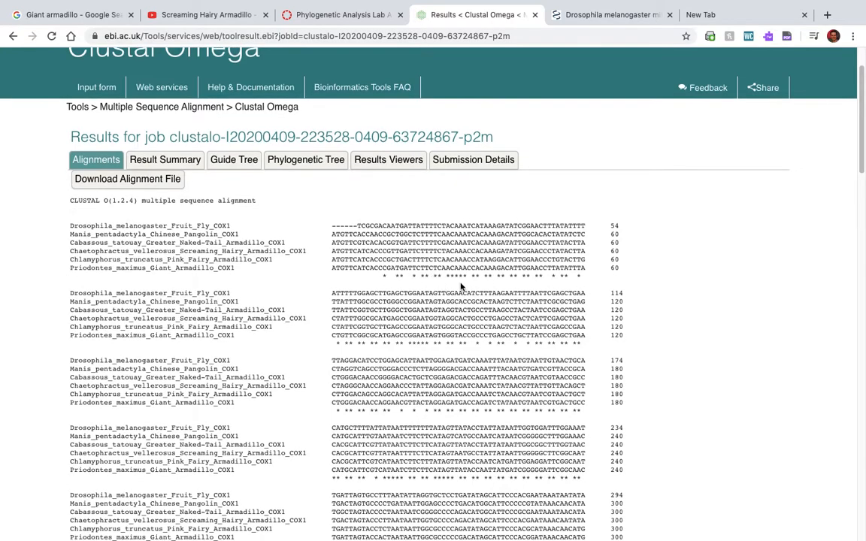
scroll(down, 3)
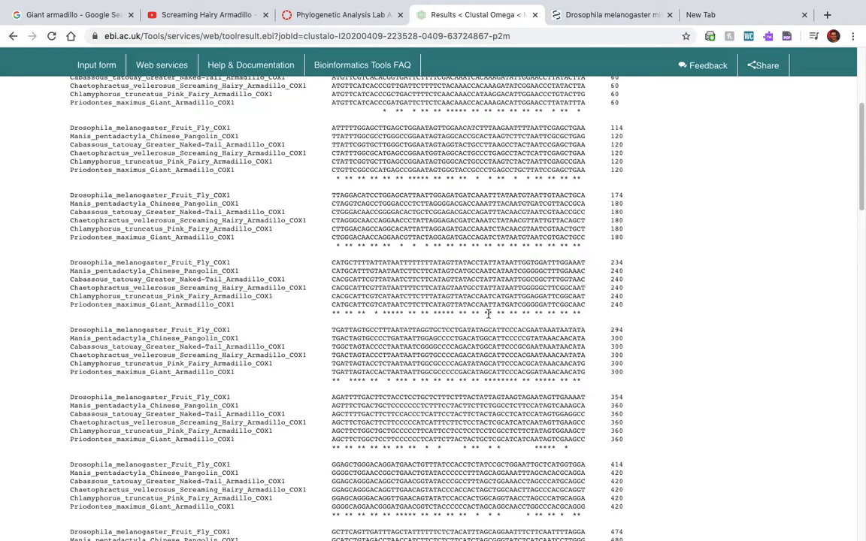
scroll(up, 3)
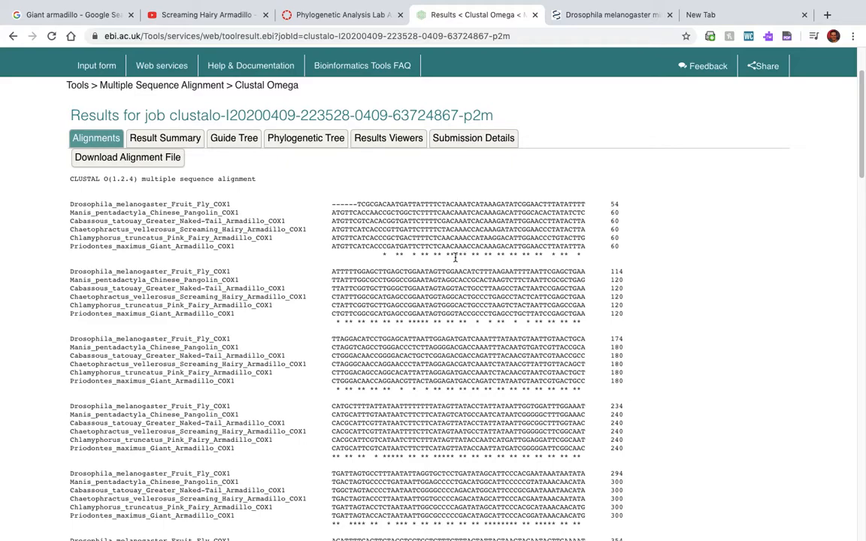
scroll(down, 3)
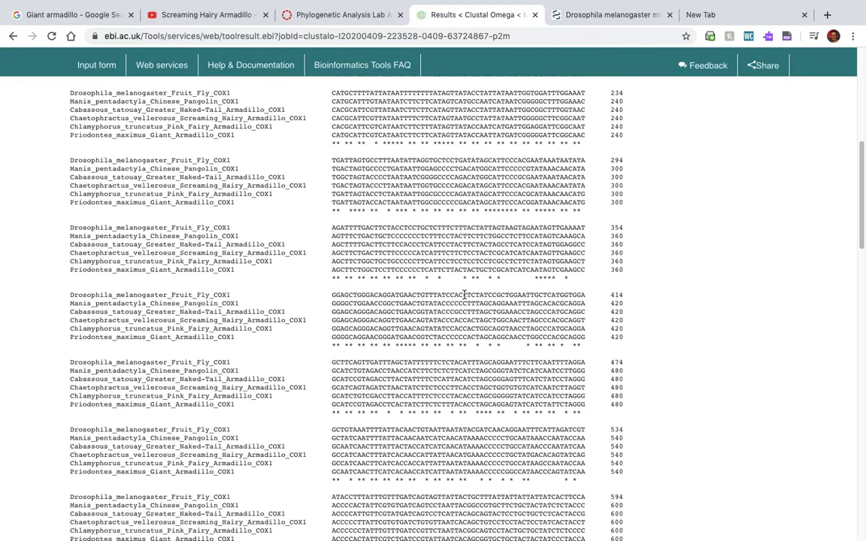
scroll(down, 3)
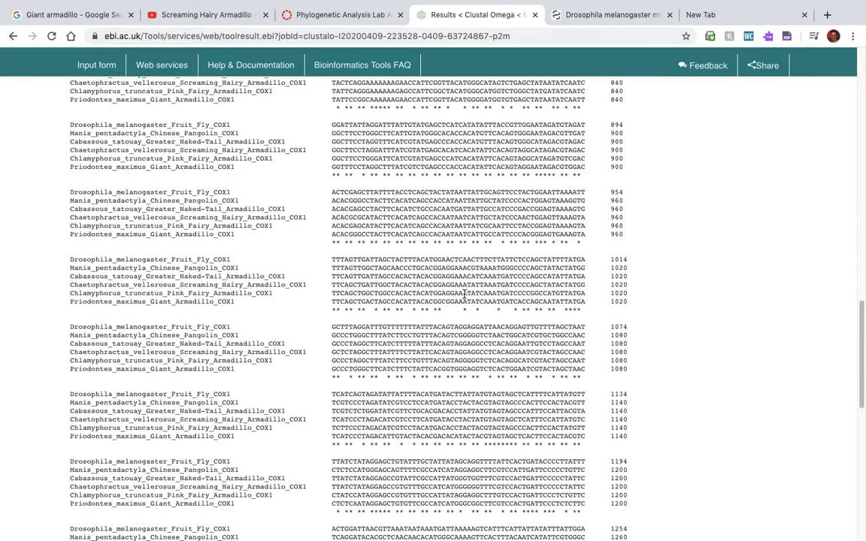
scroll(down, 3)
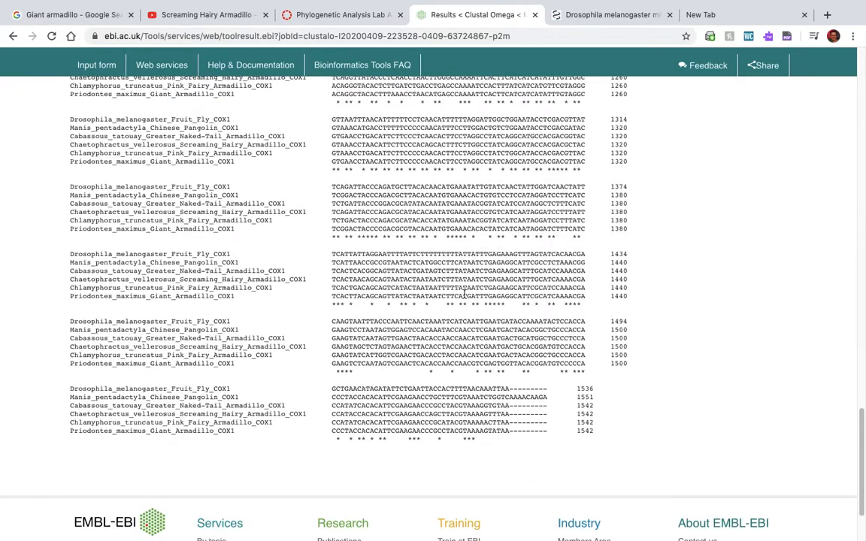
scroll(up, 3)
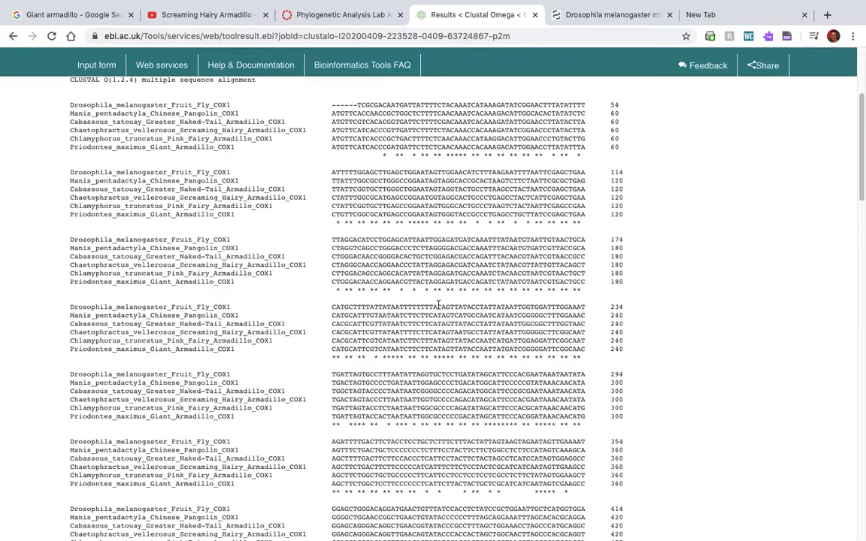
mouse_move(259, 282)
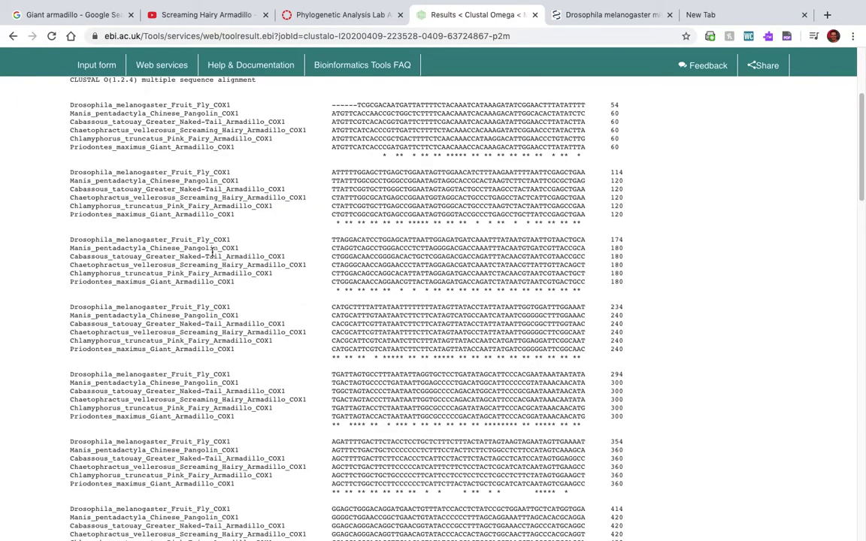
scroll(up, 3)
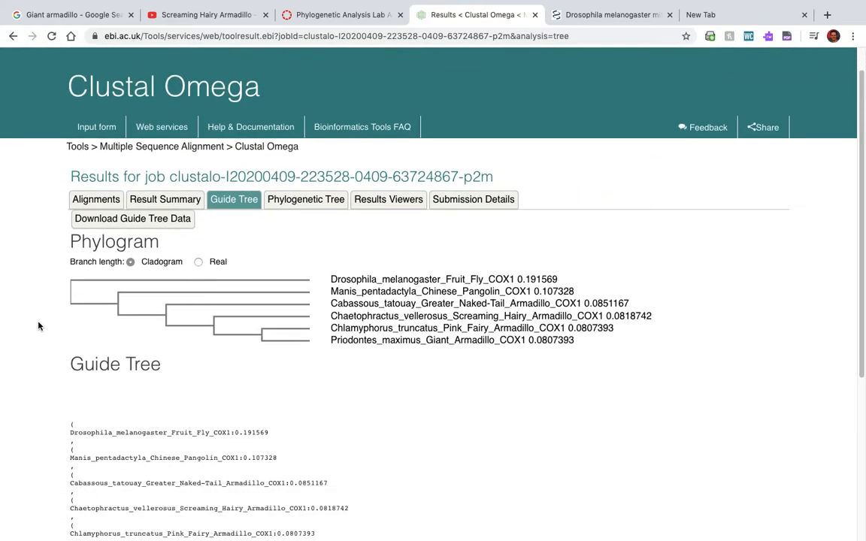
mouse_move(608, 343)
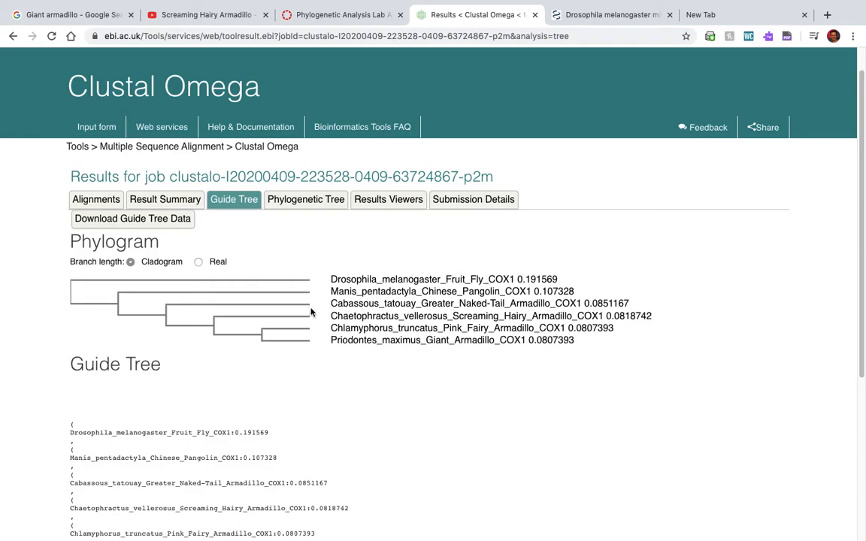
mouse_move(402, 363)
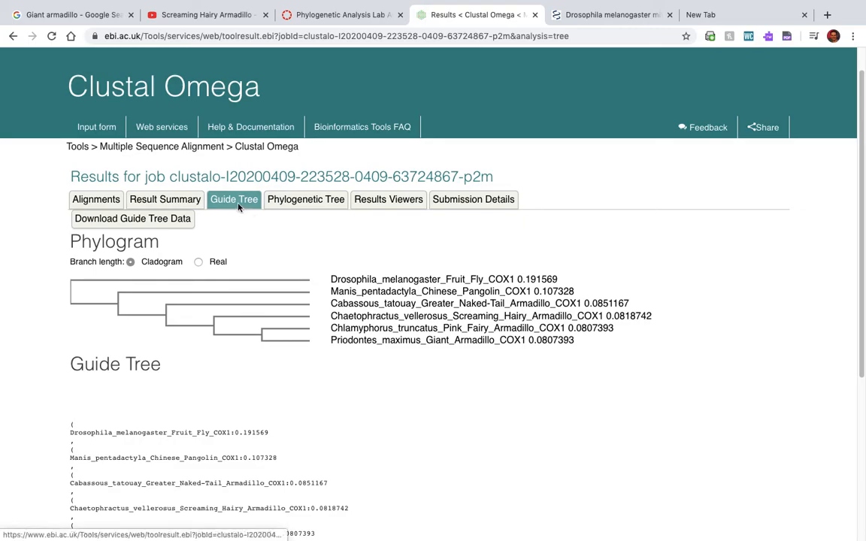
mouse_move(245, 217)
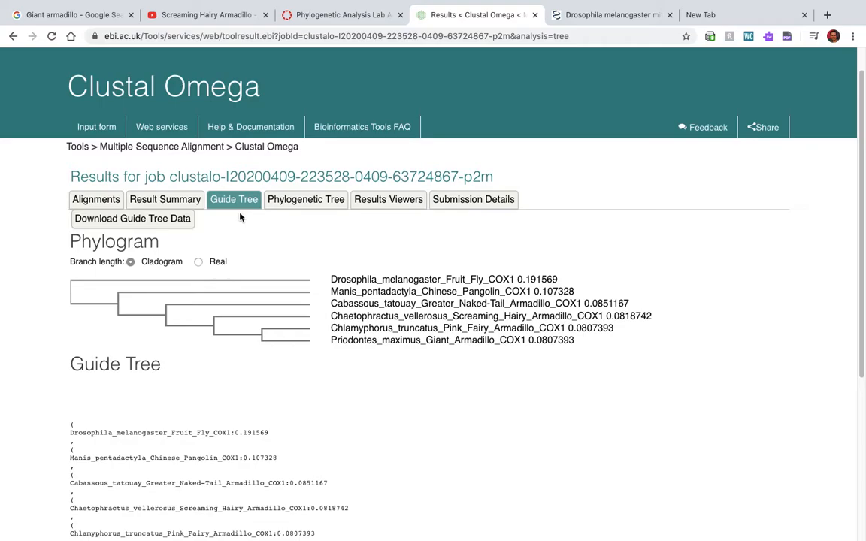
mouse_move(262, 235)
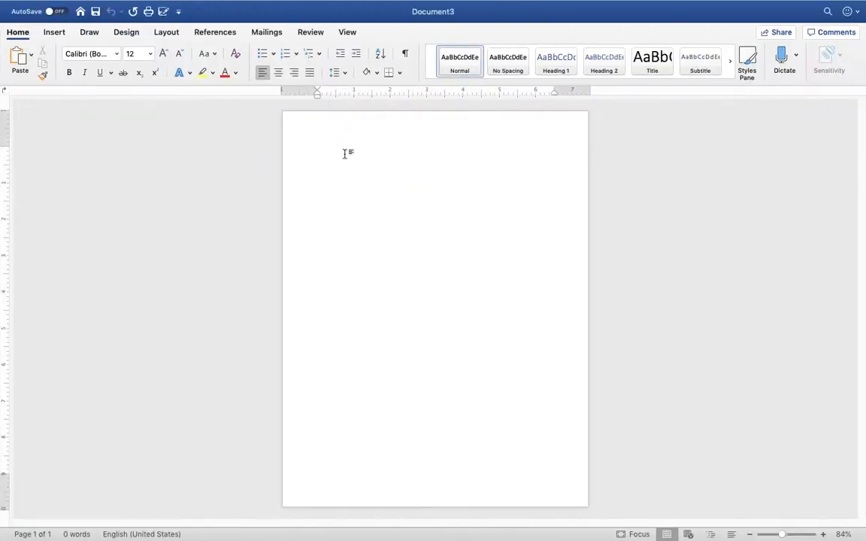
Step: Start Insert > Pictures > Picture from File but back out without choosing the screenshot
click(55, 31)
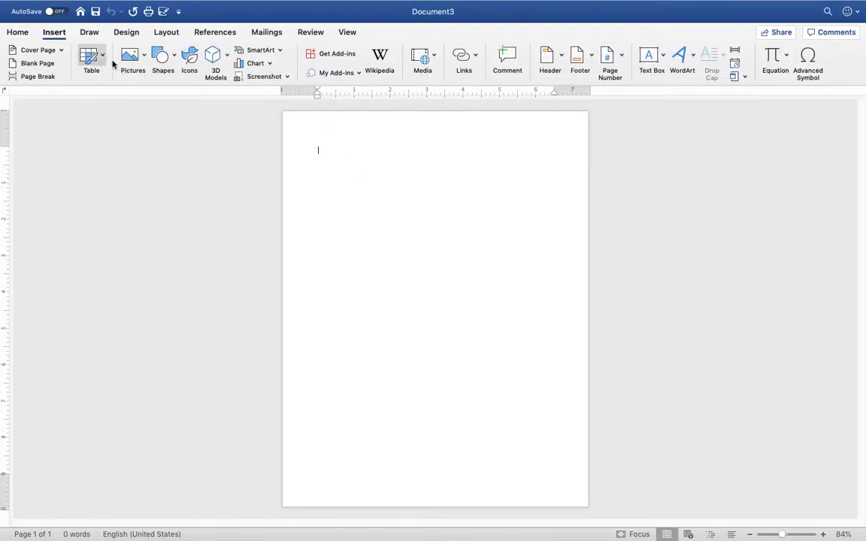
click(132, 57)
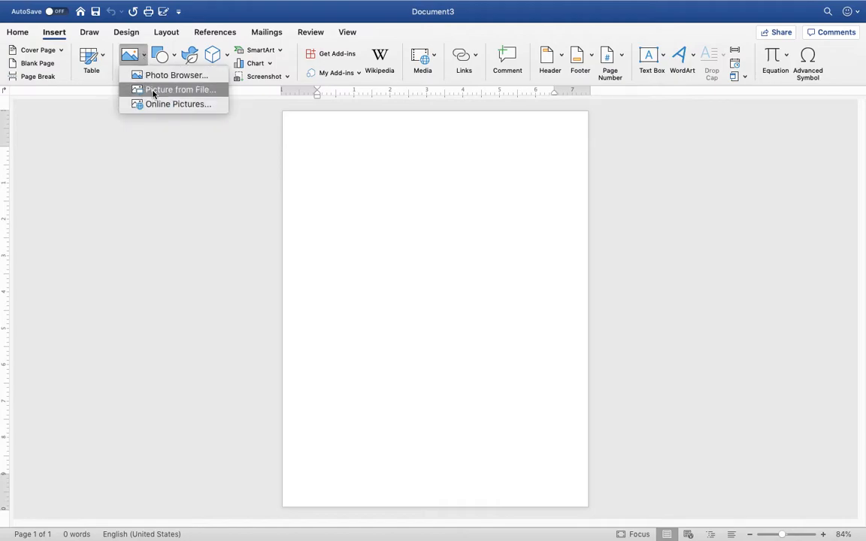
click(180, 90)
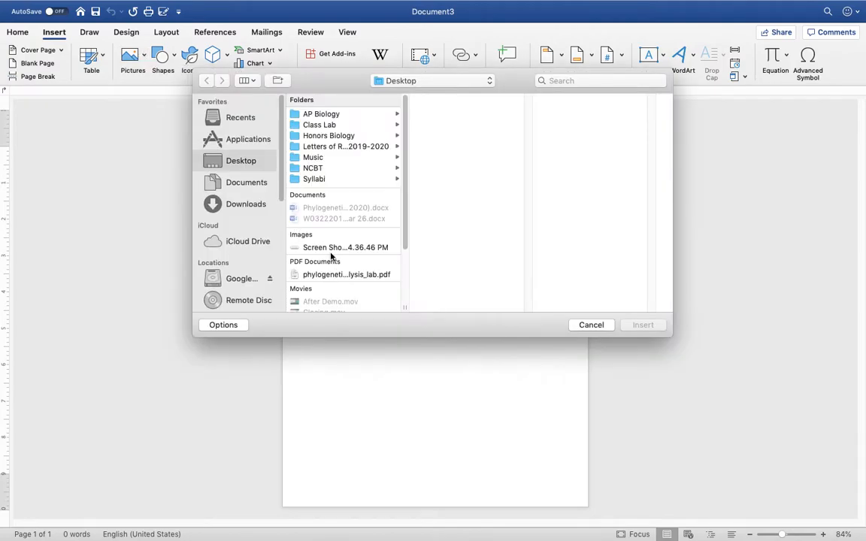
click(591, 325)
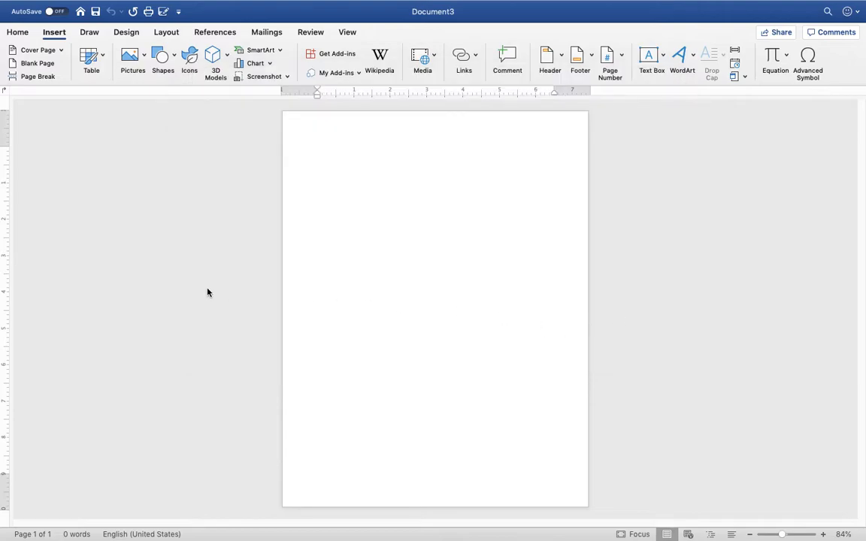
click(133, 60)
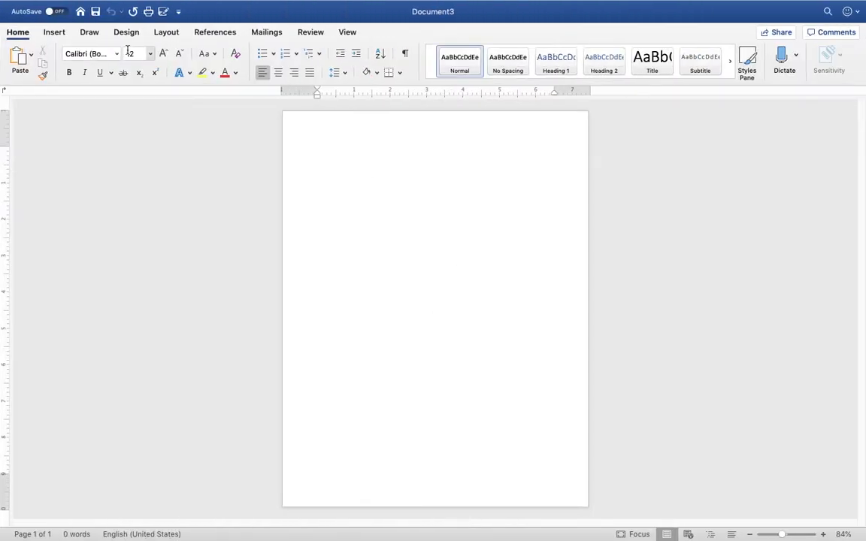
Step: Insert the Desktop guide-tree cladogram screenshot into Document3 via Picture from File
click(54, 32)
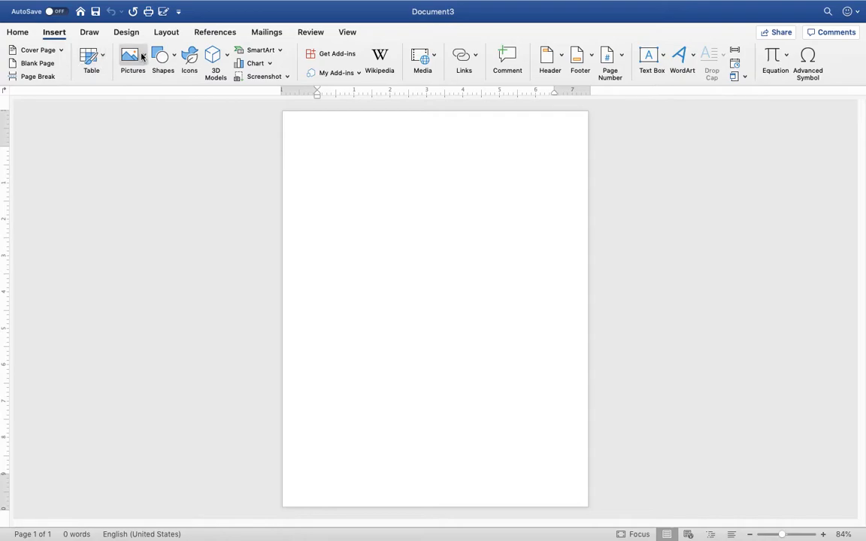
click(132, 60)
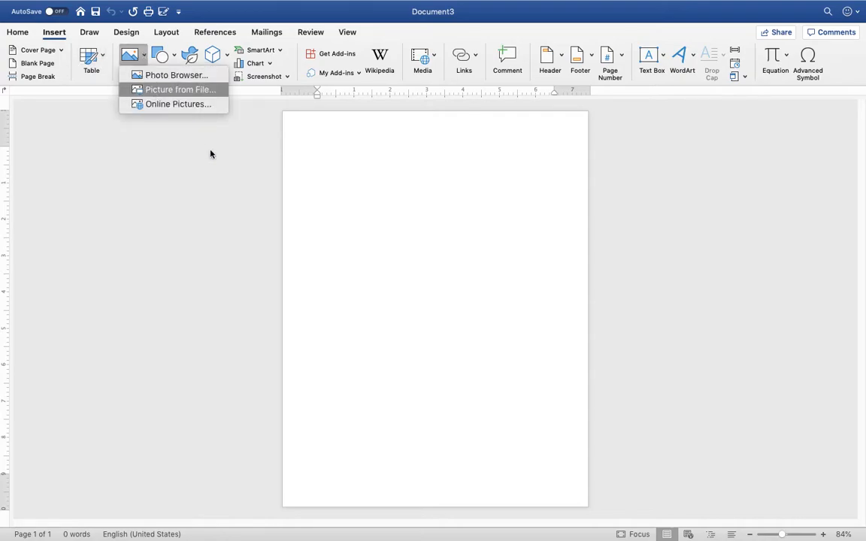
click(180, 90)
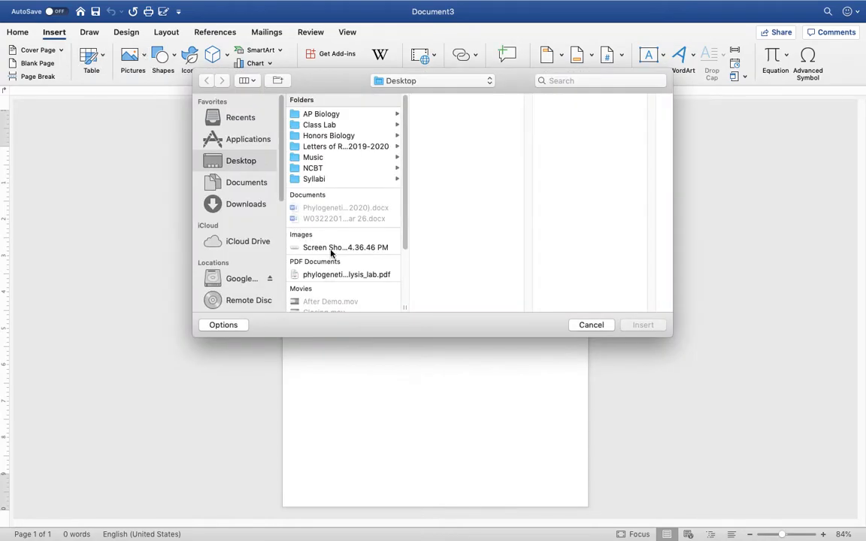
click(642, 324)
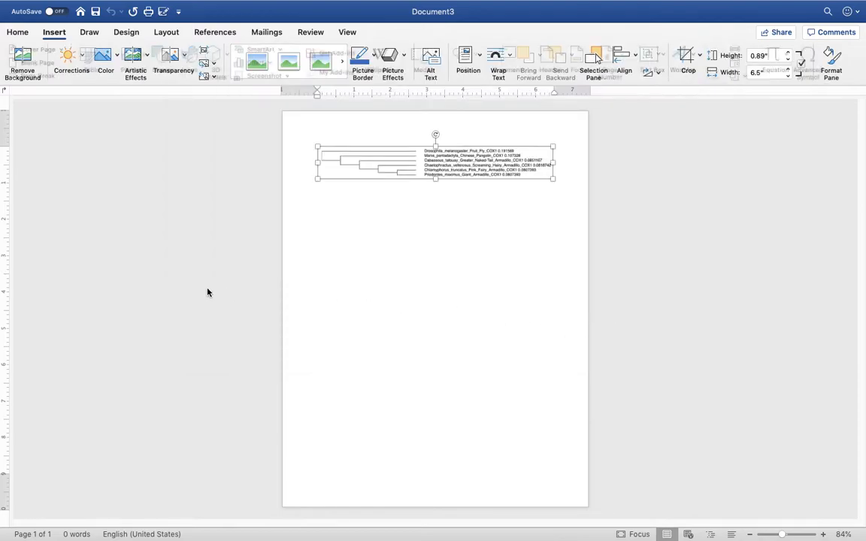